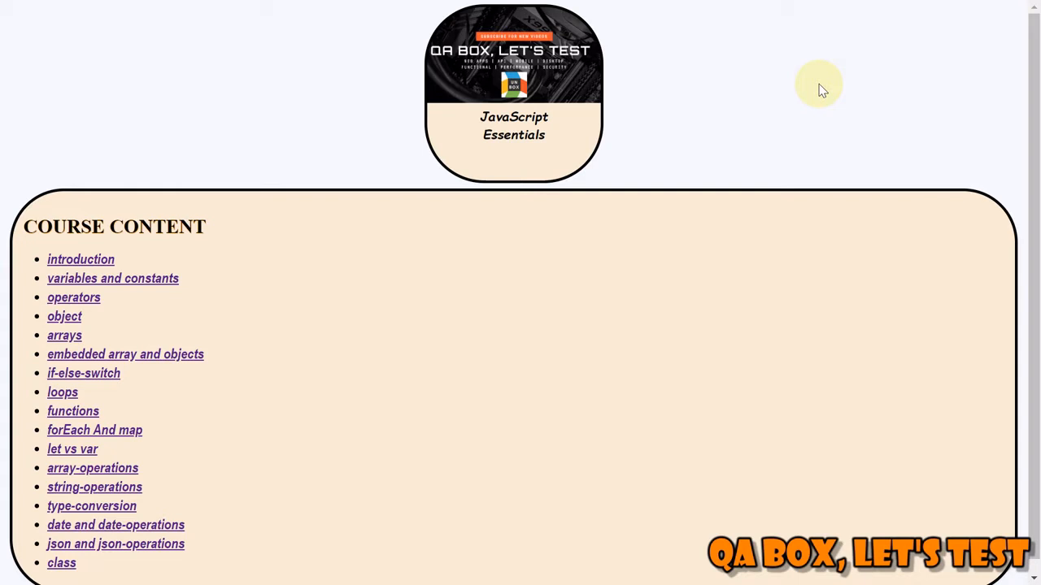
mouse_move(813, 225)
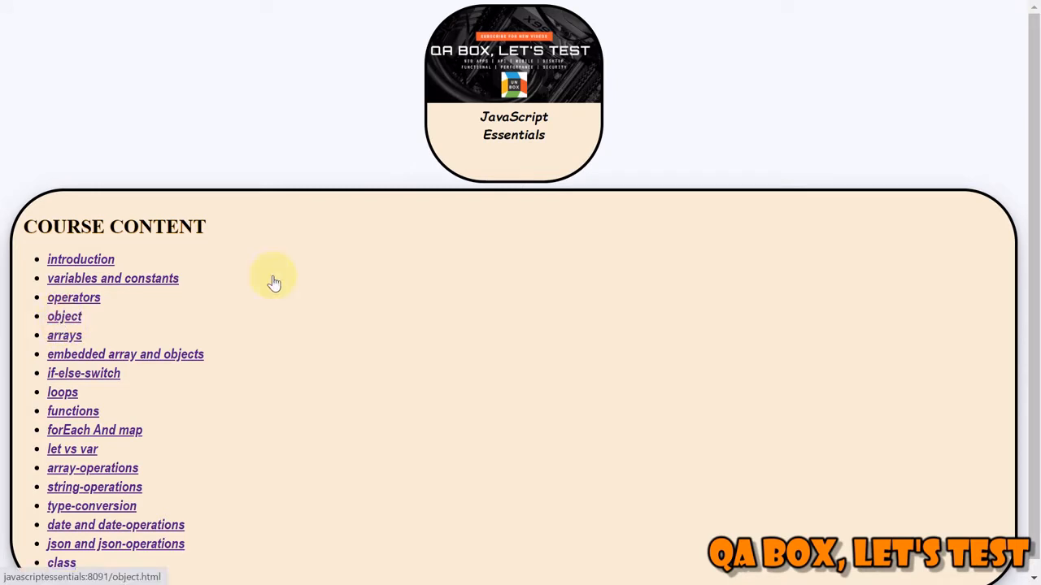
Step: Open the 'object' lesson from Course Content and scroll to the keyed-collections text
click(65, 315)
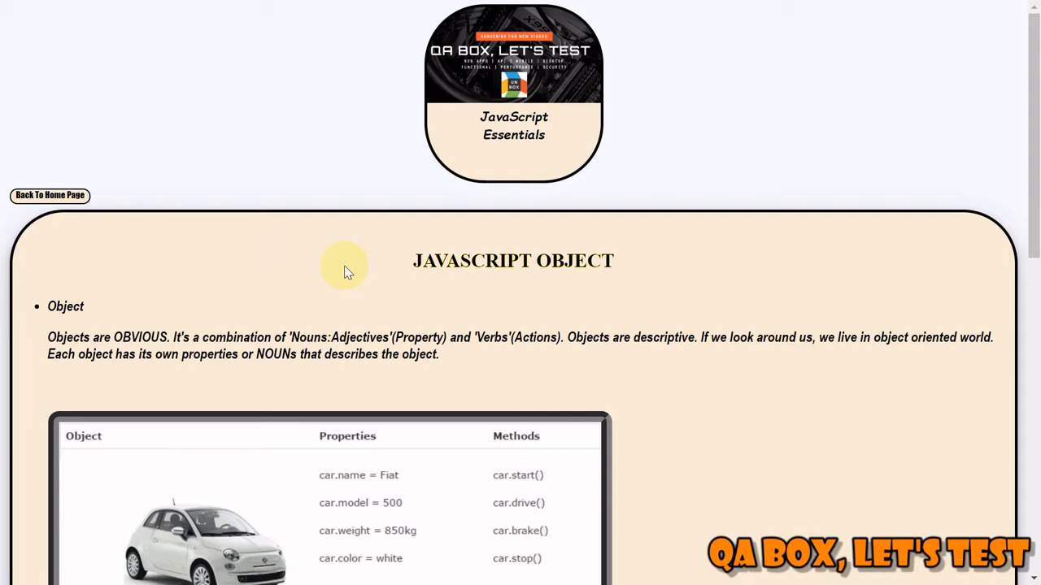
scroll(down, 3)
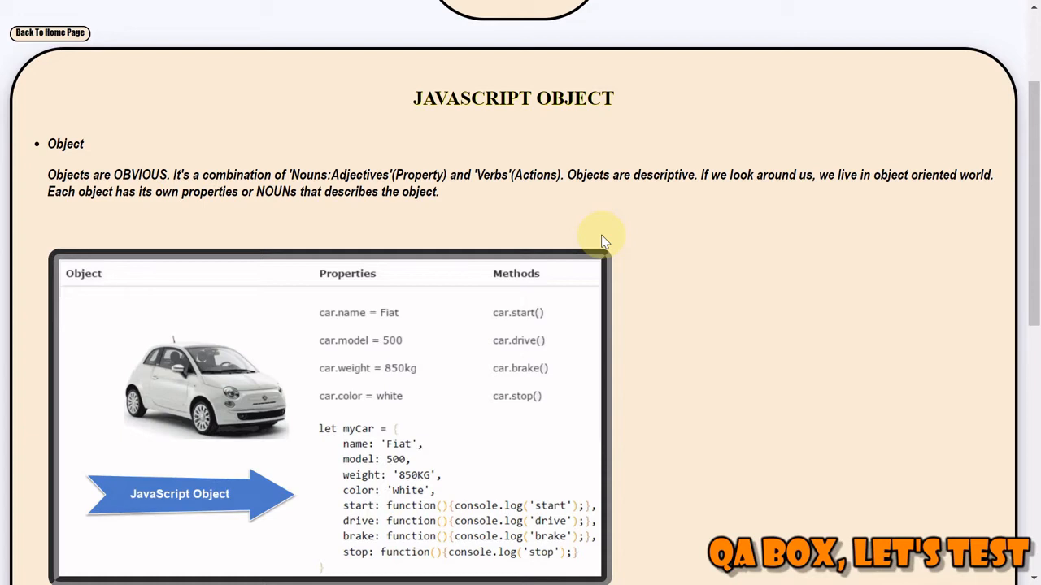
mouse_move(370, 266)
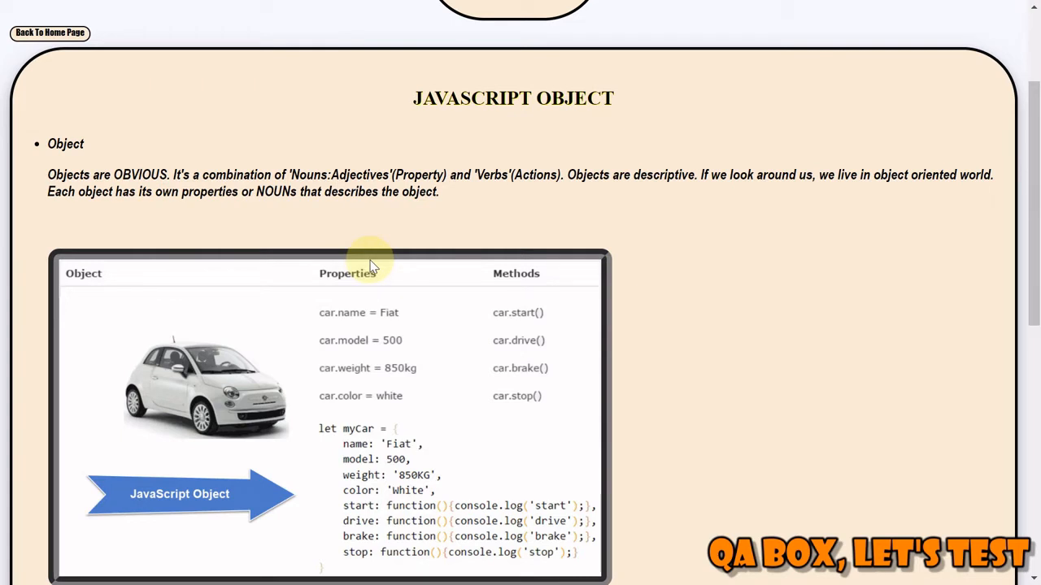
mouse_move(348, 416)
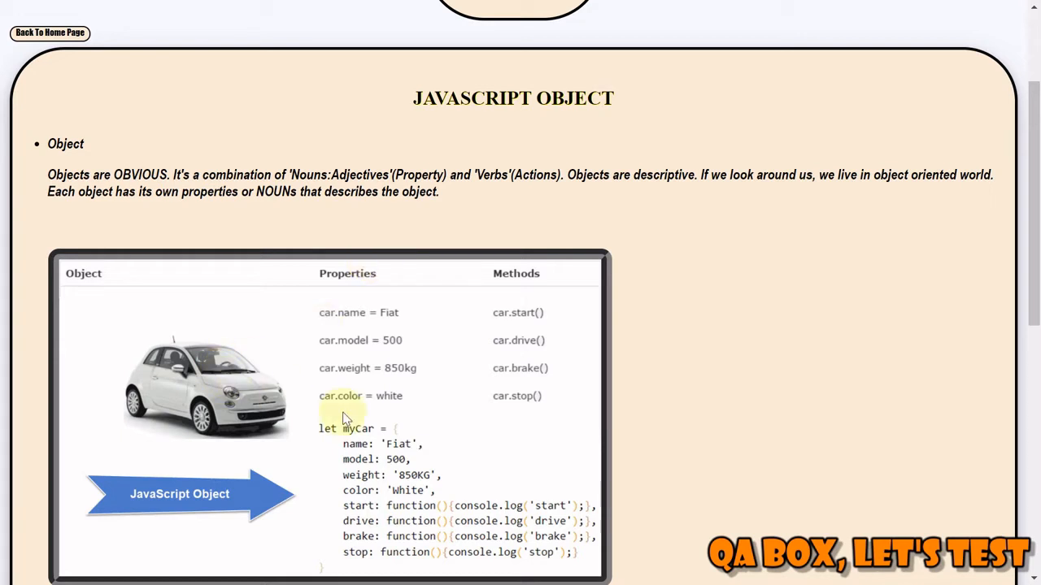
mouse_move(348, 448)
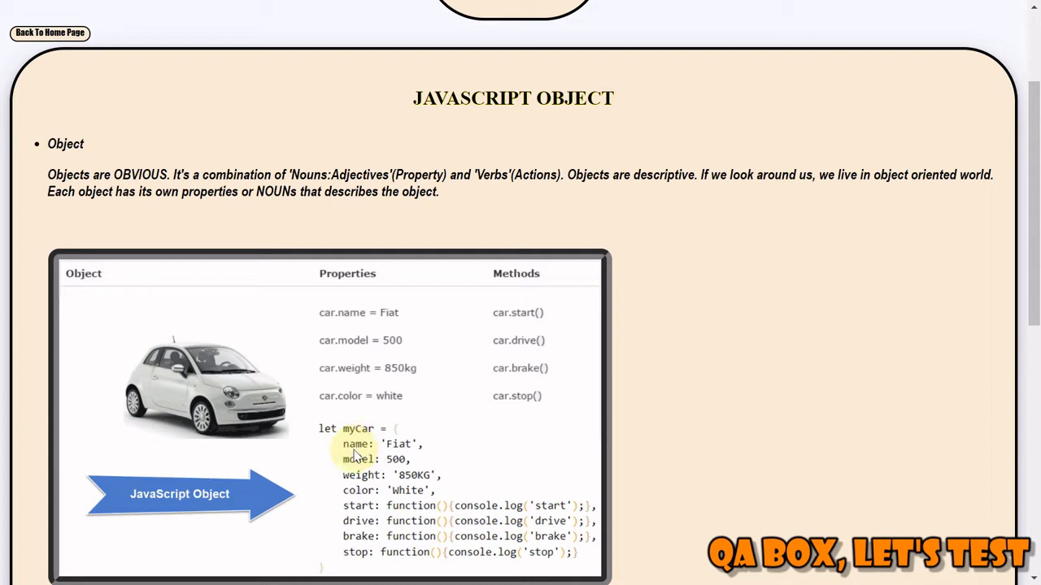
mouse_move(415, 455)
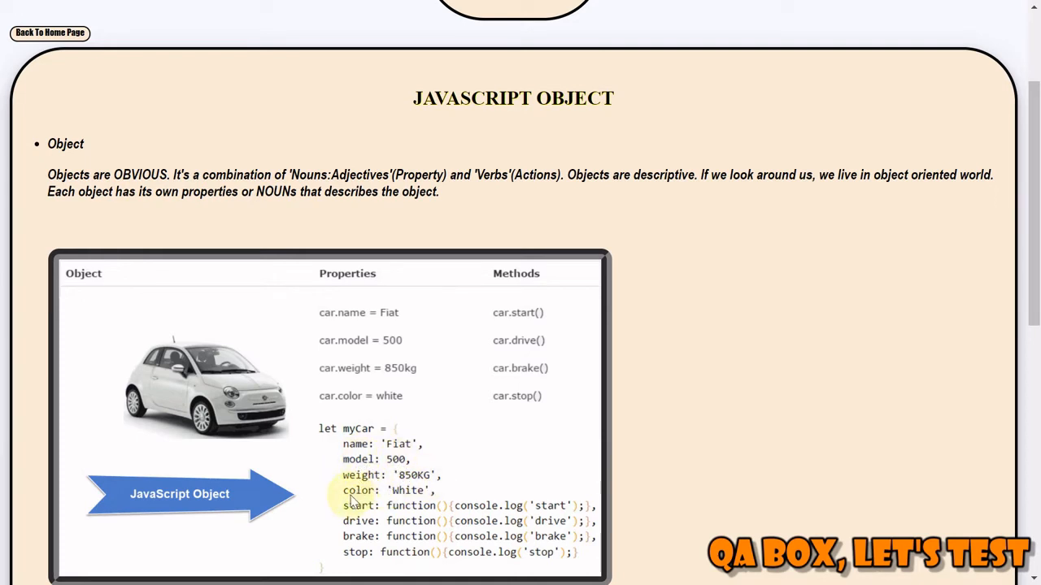
mouse_move(352, 301)
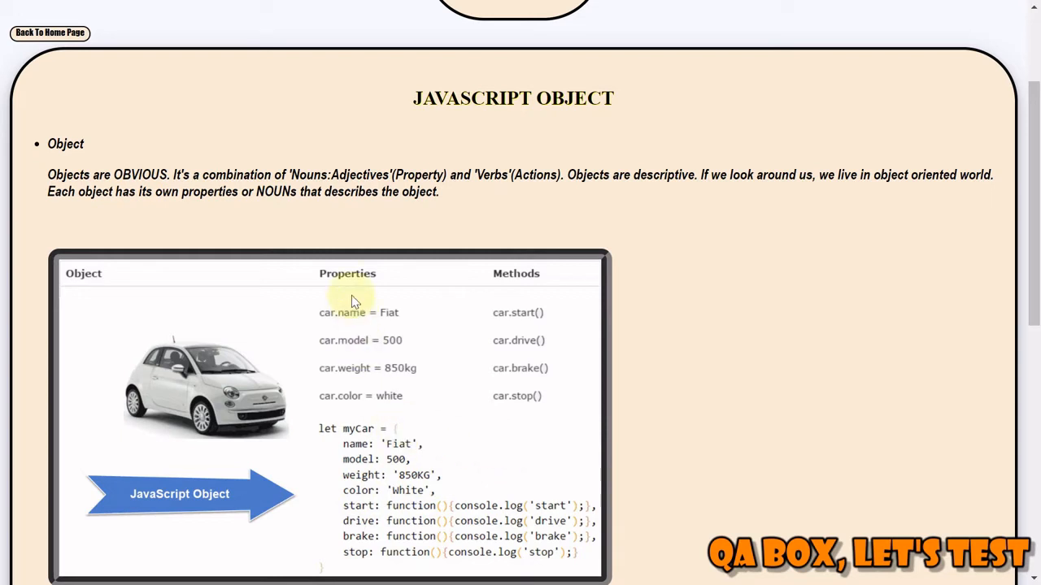
mouse_move(354, 389)
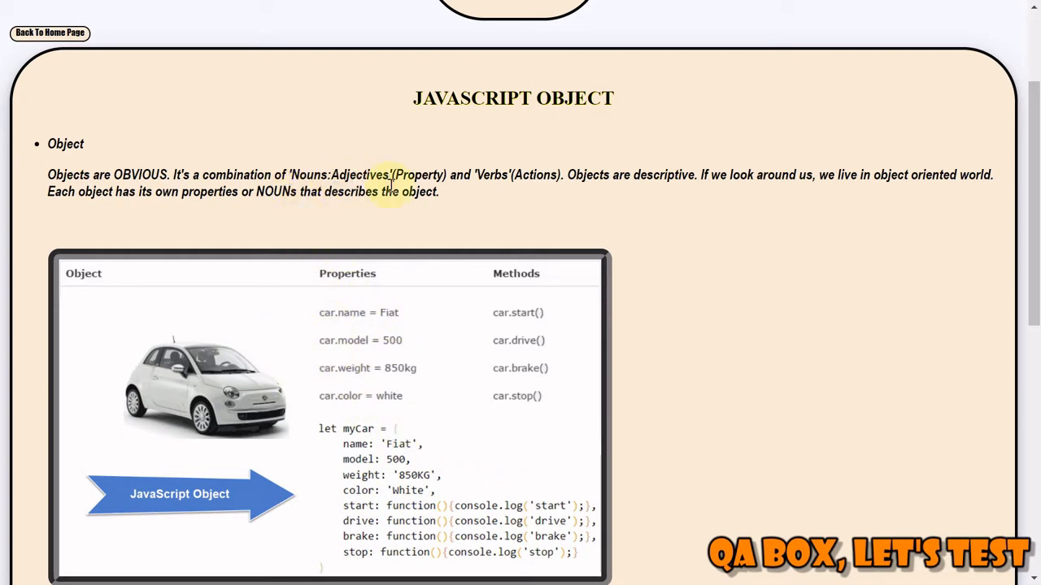
mouse_move(517, 339)
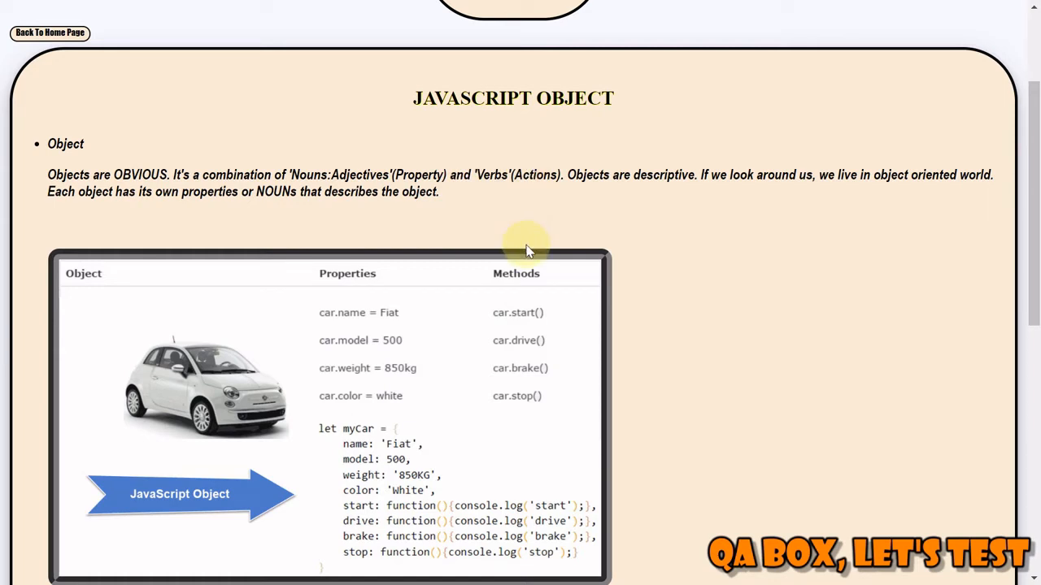
mouse_move(482, 374)
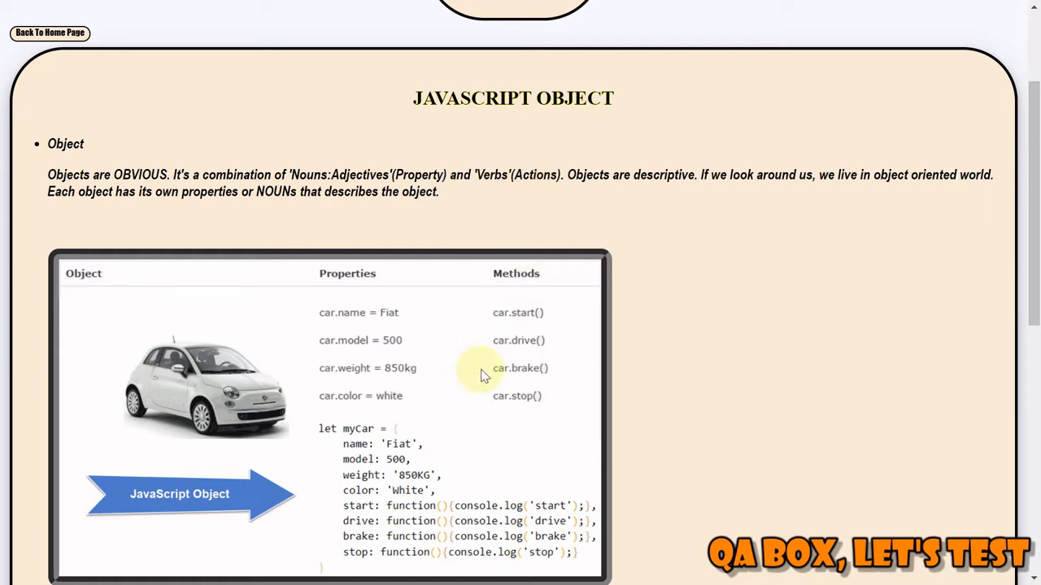
mouse_move(399, 403)
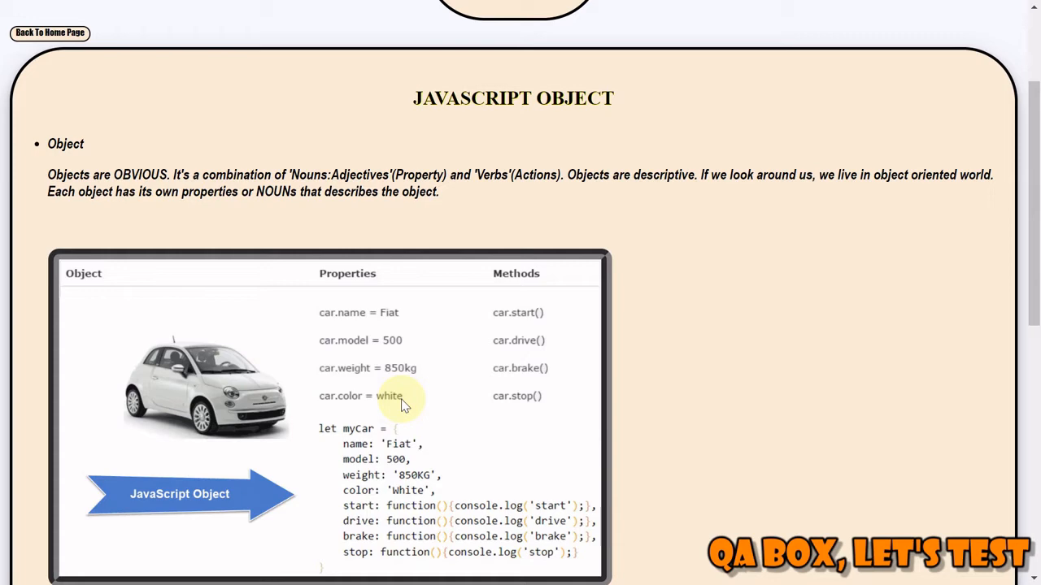
mouse_move(293, 488)
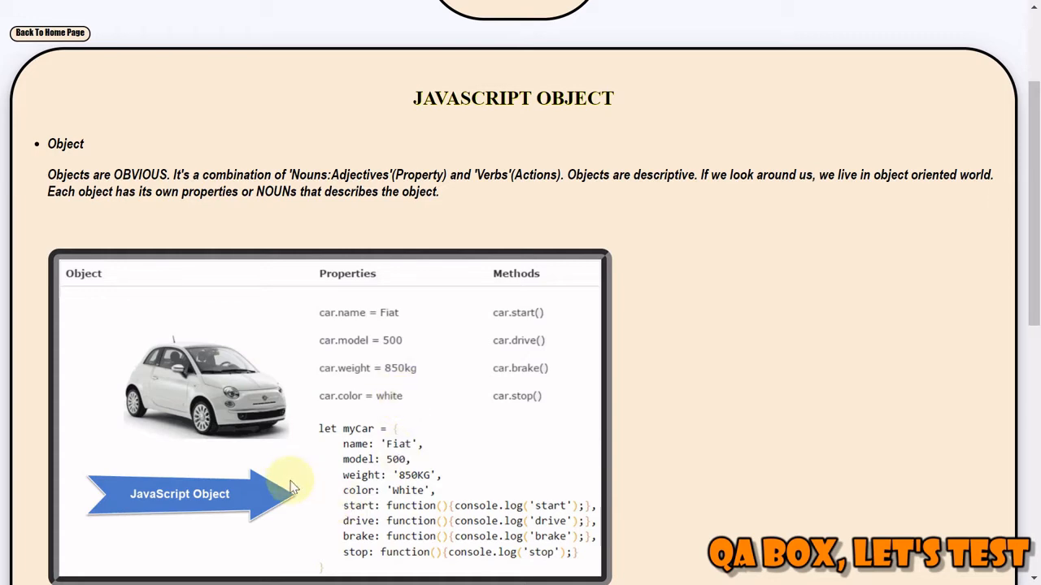
scroll(down, 3)
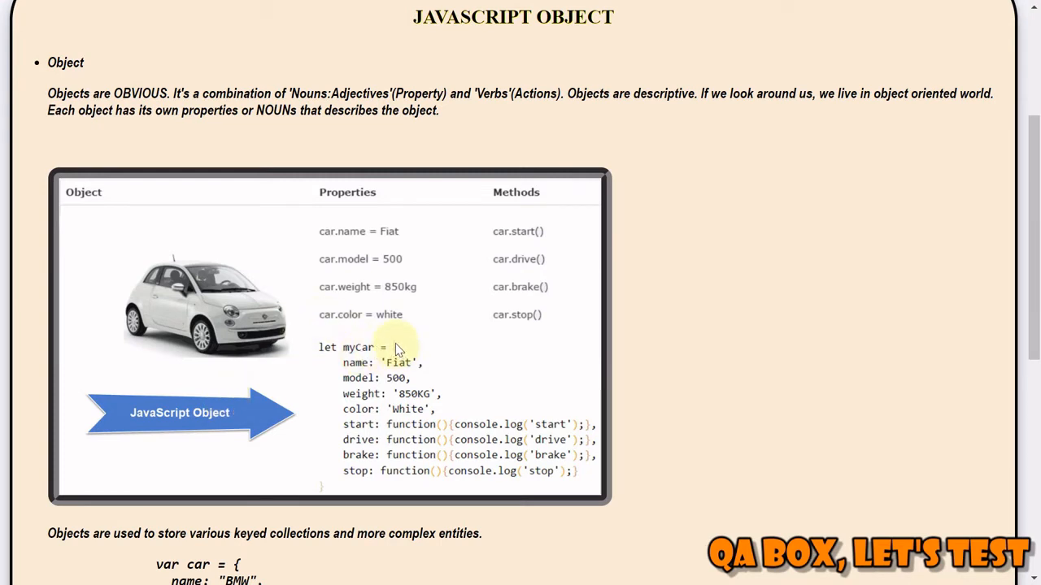
mouse_move(322, 491)
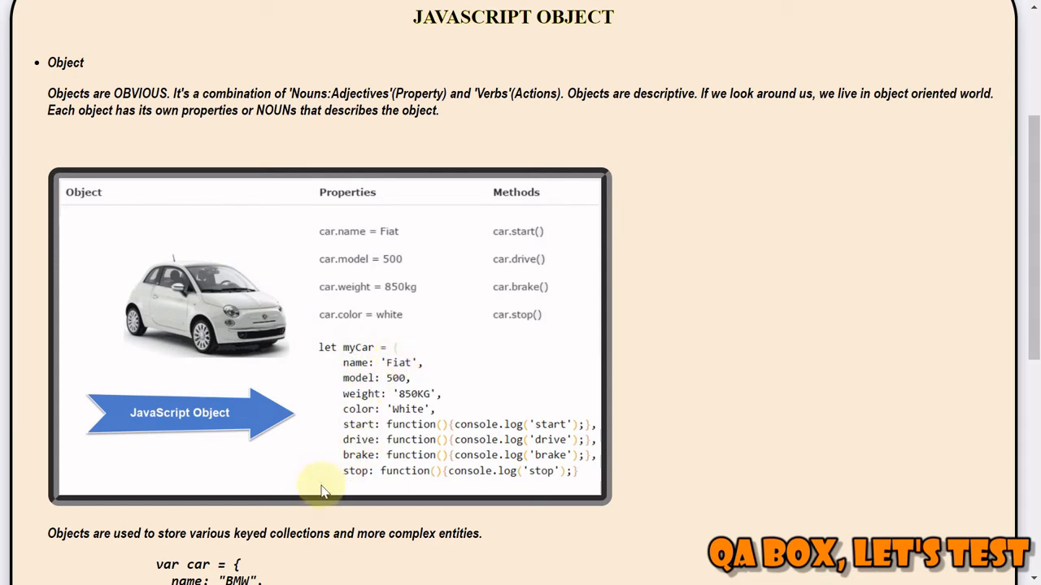
mouse_move(345, 403)
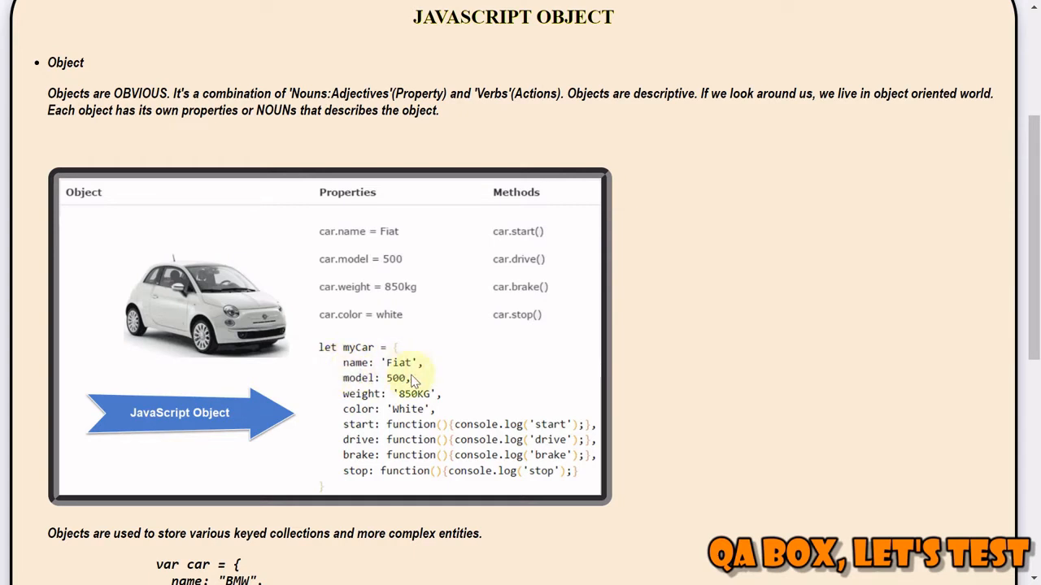
mouse_move(419, 371)
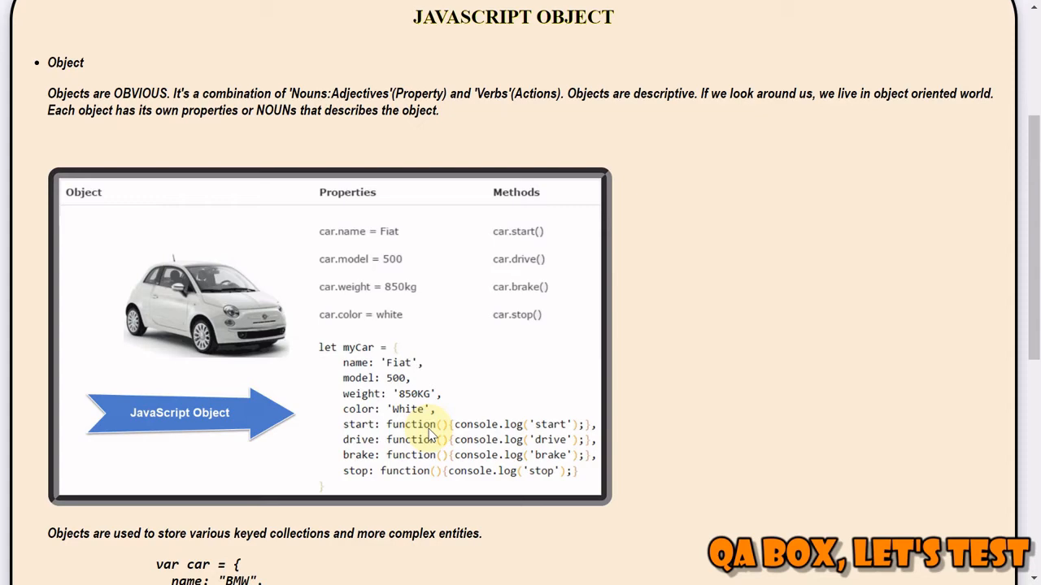
mouse_move(350, 354)
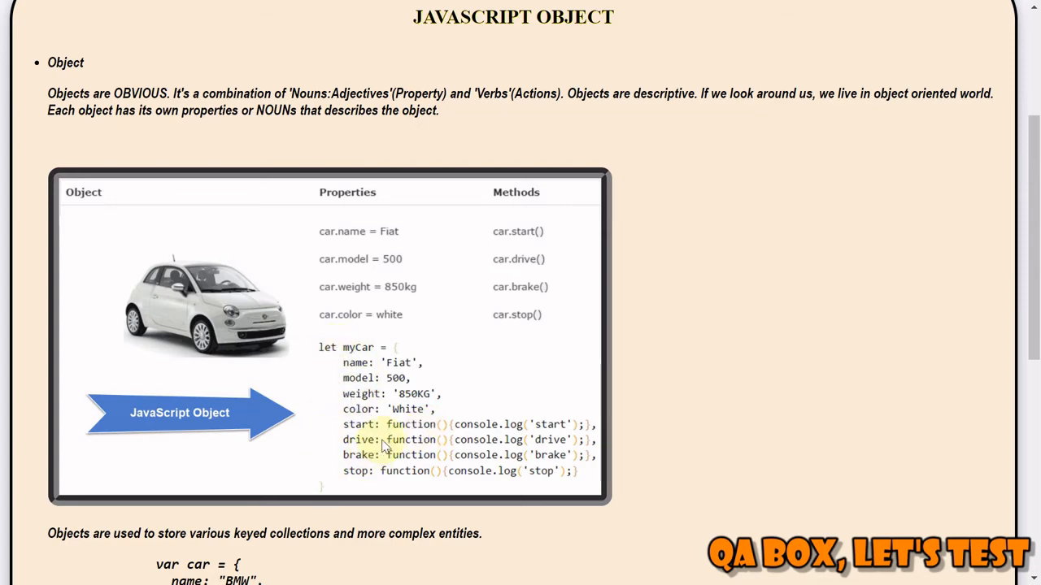
Step: Scroll the lesson to the var car example with Add, Update and Delete Key lines
scroll(down, 3)
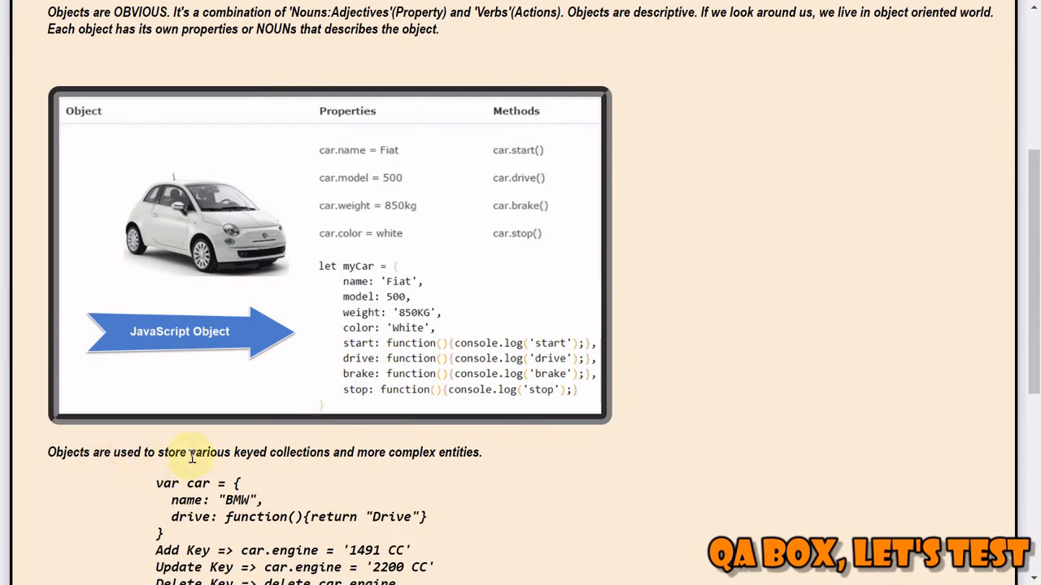
scroll(down, 3)
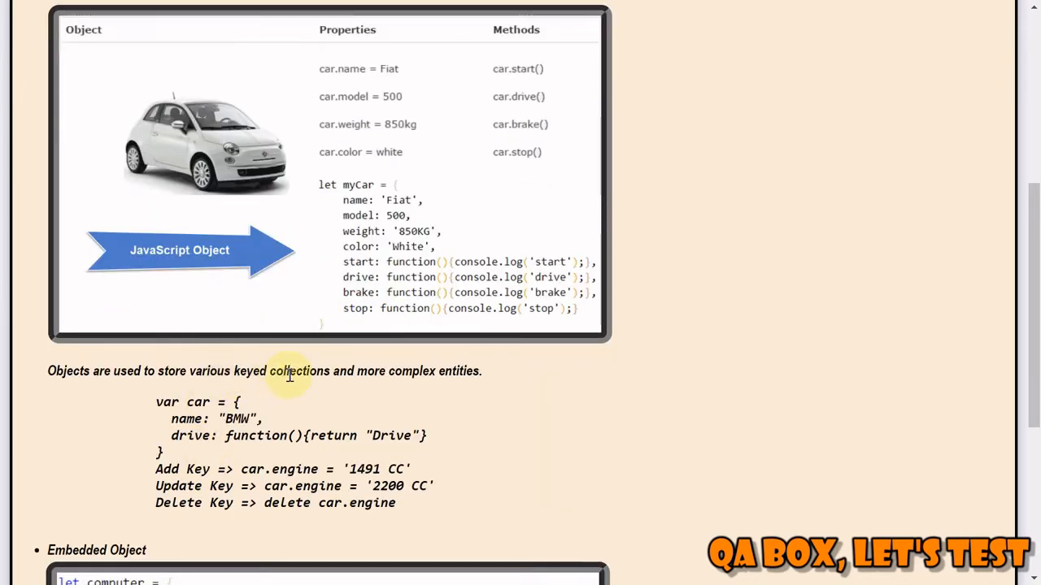
mouse_move(465, 366)
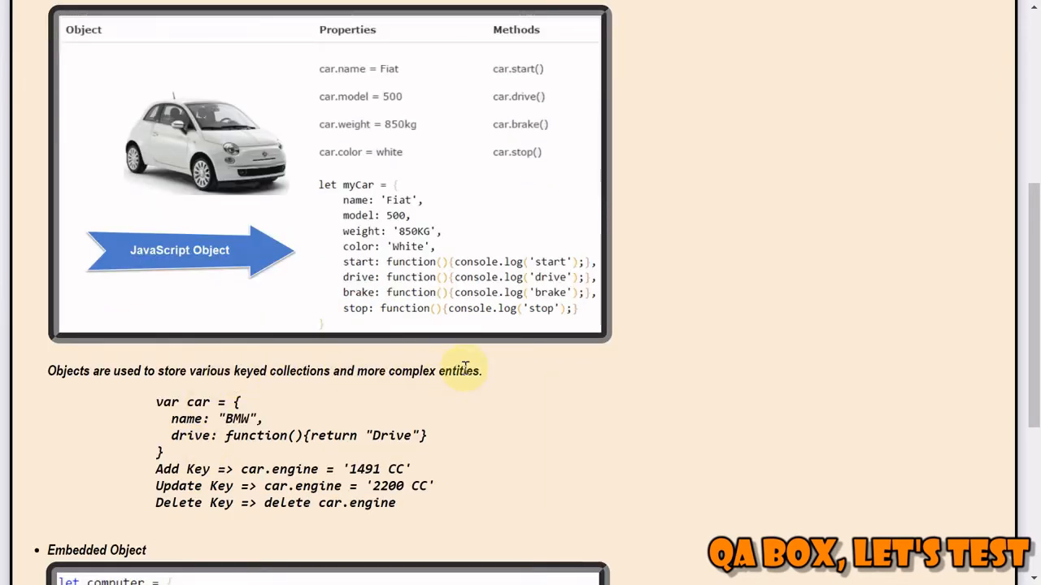
mouse_move(497, 387)
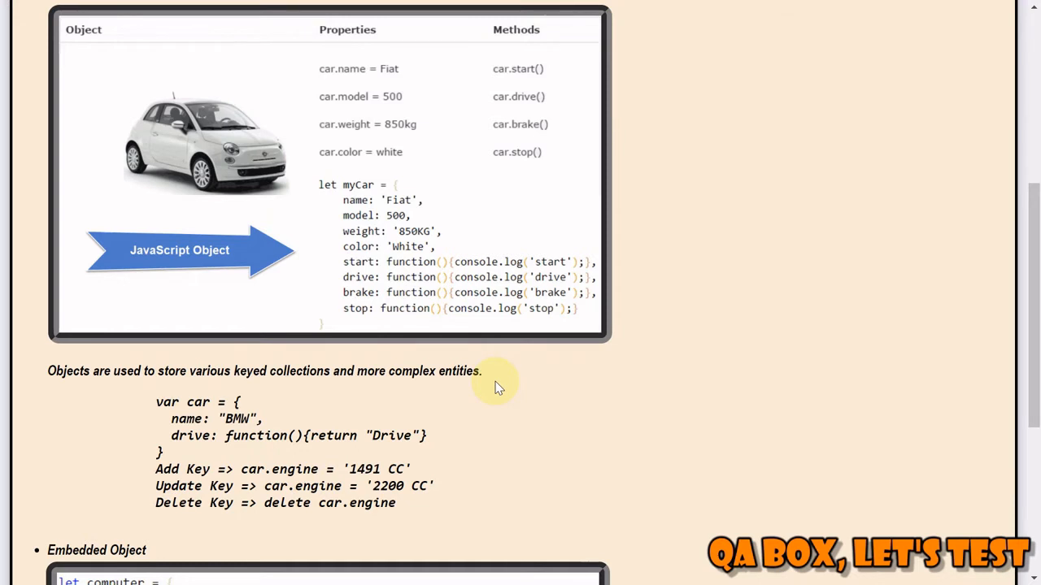
mouse_move(410, 350)
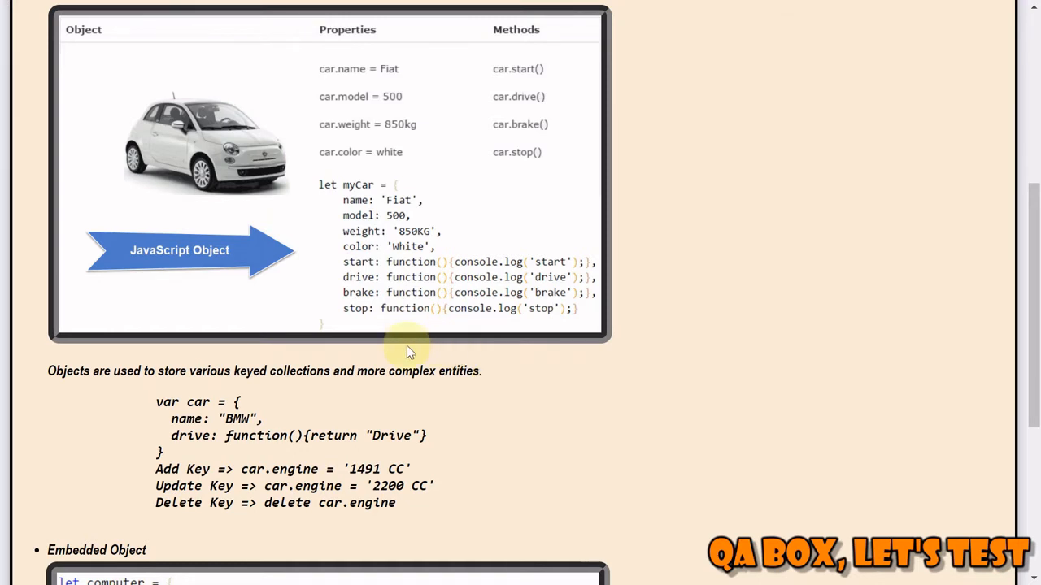
mouse_move(273, 397)
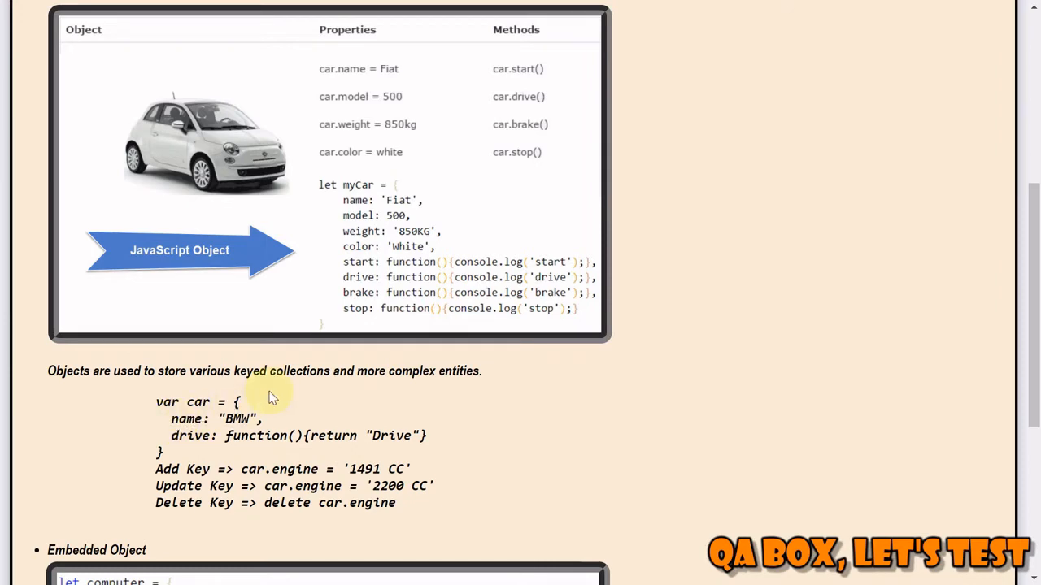
scroll(down, 3)
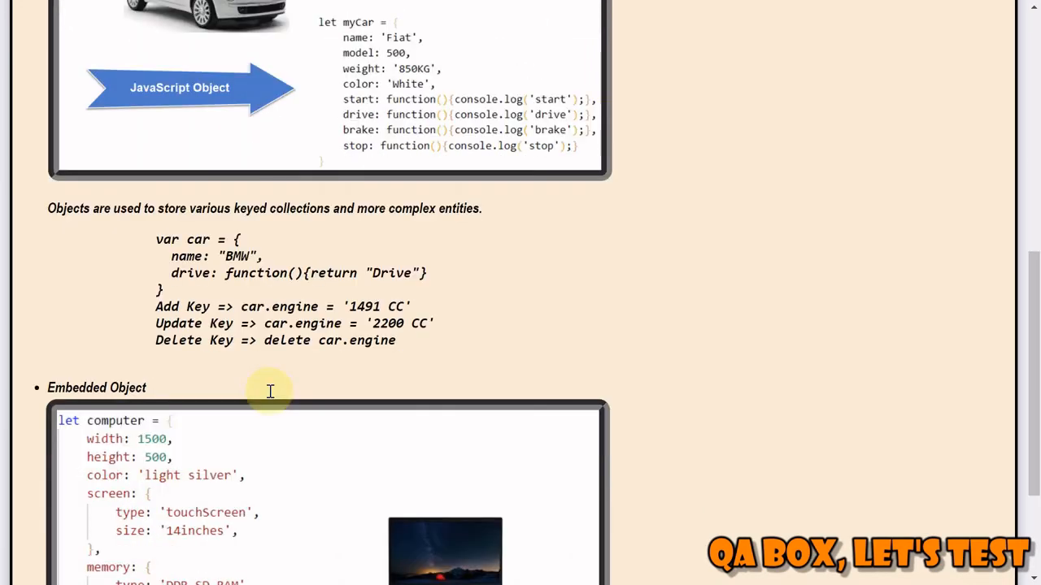
scroll(down, 3)
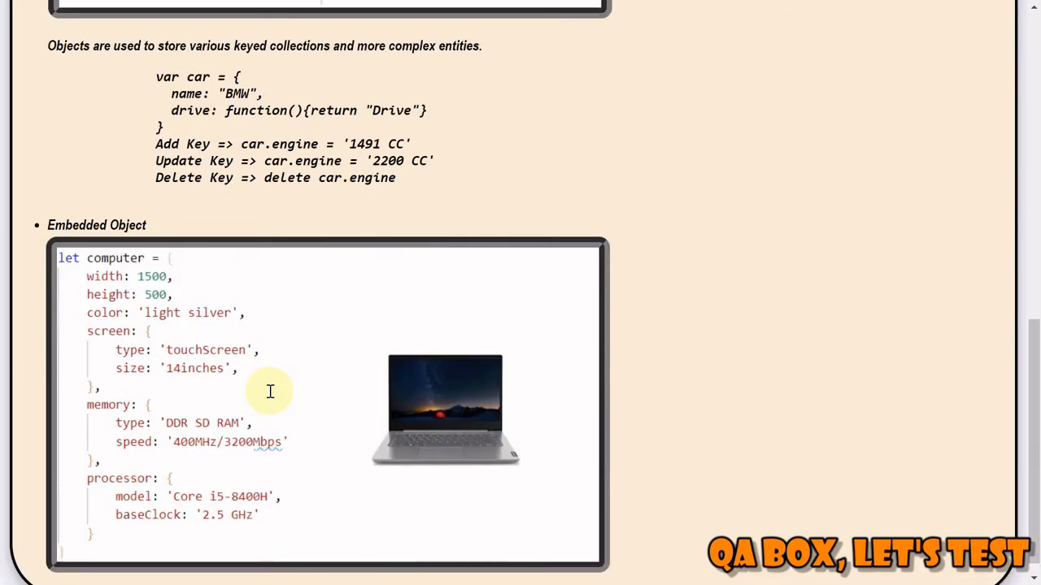
scroll(up, 3)
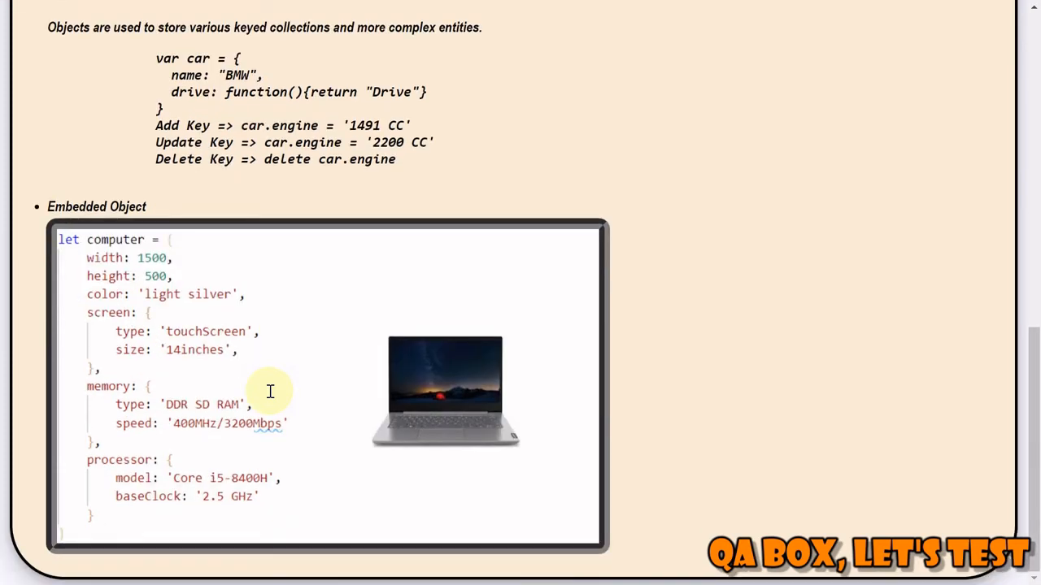
mouse_move(117, 322)
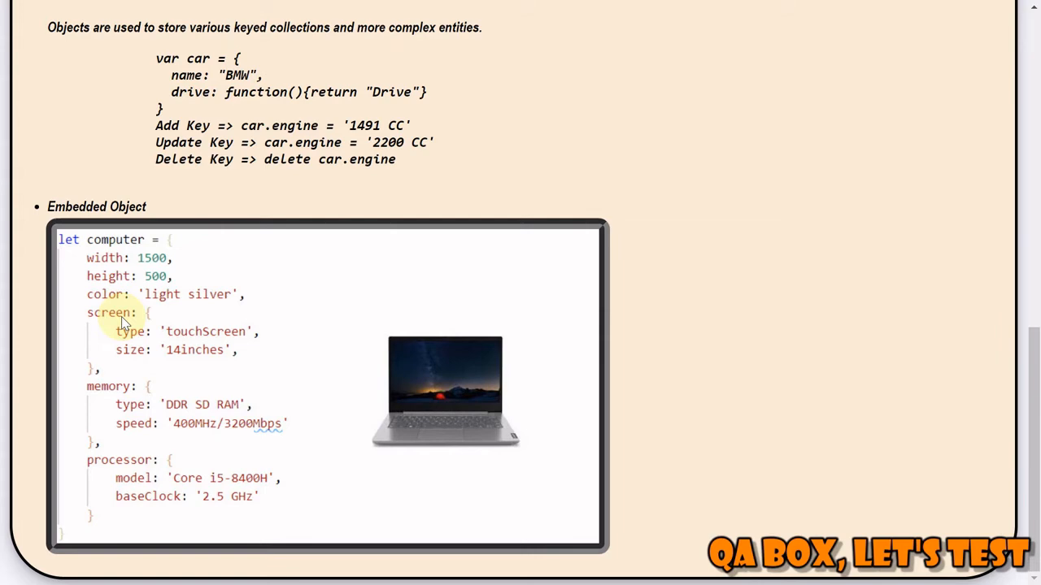
scroll(up, 3)
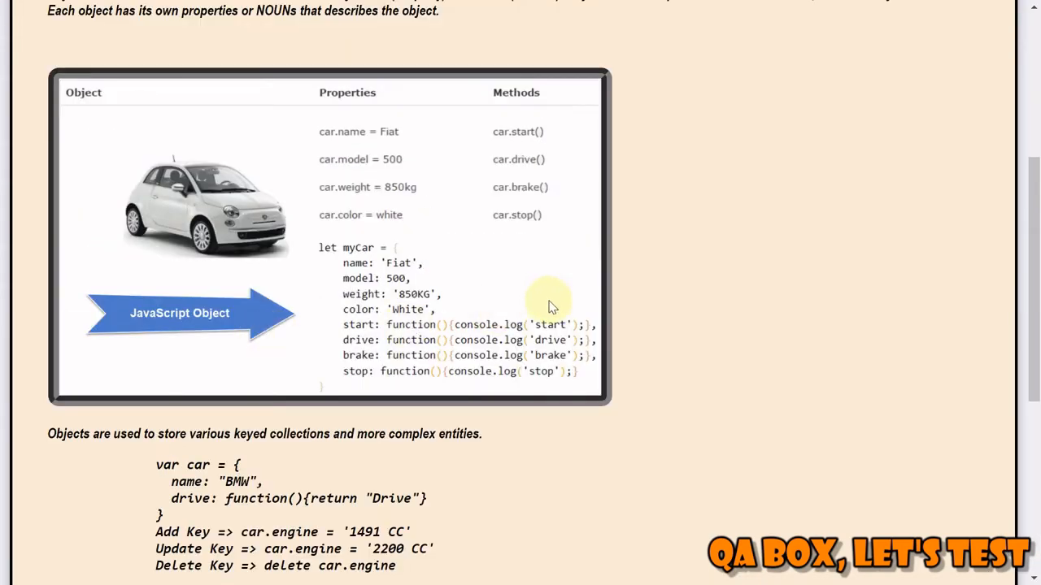
scroll(up, 3)
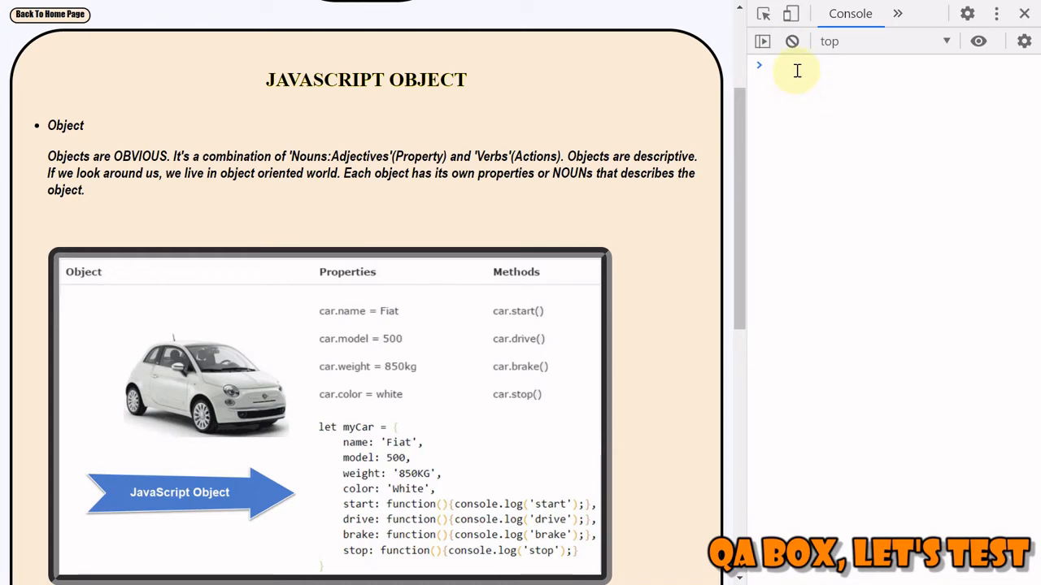
Step: Begin a multi-line 'var person =' empty object declaration in the console
text(1)
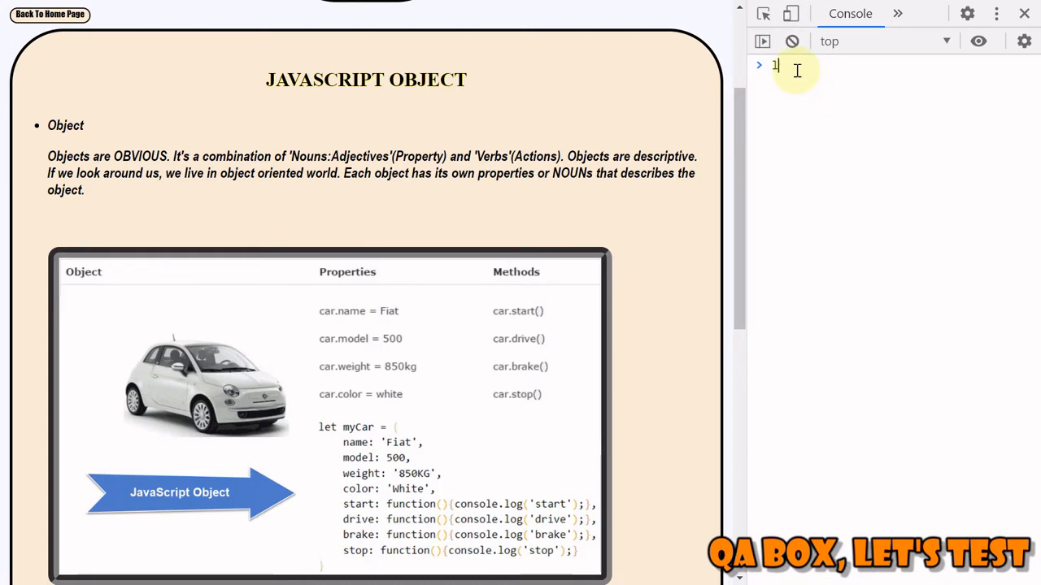
text(let)
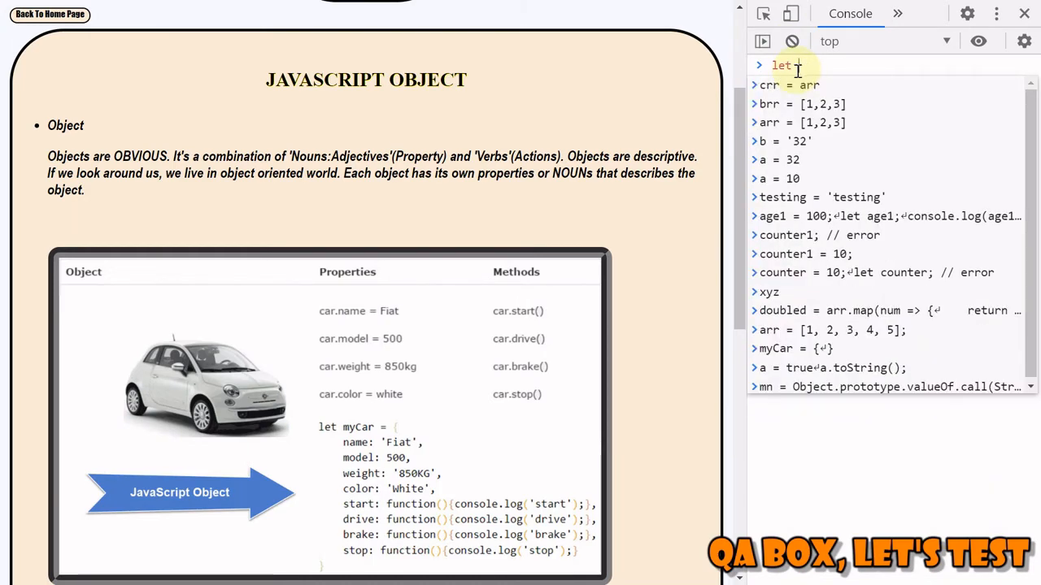
text(length)
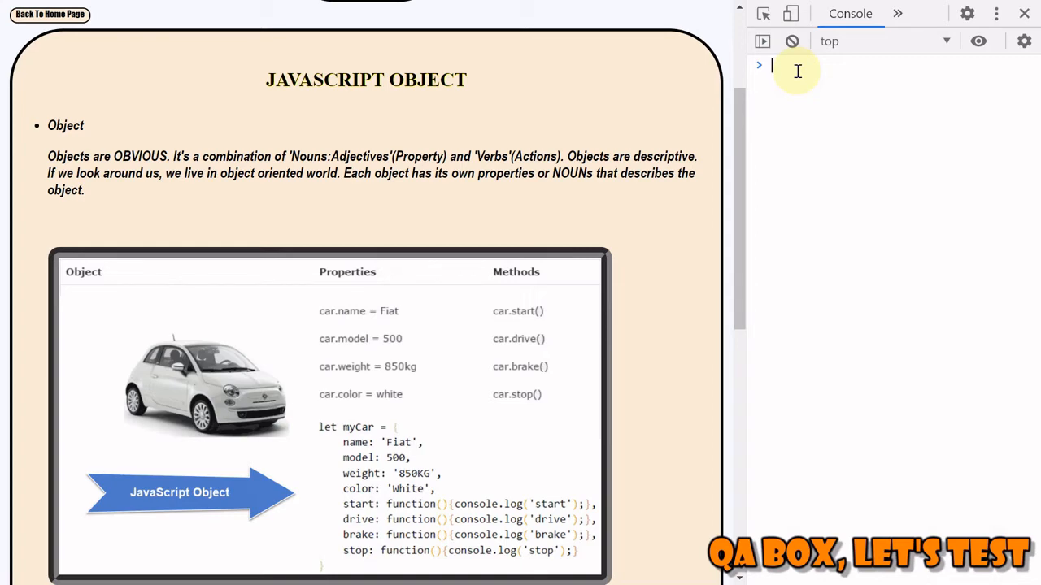
text(valueOf)
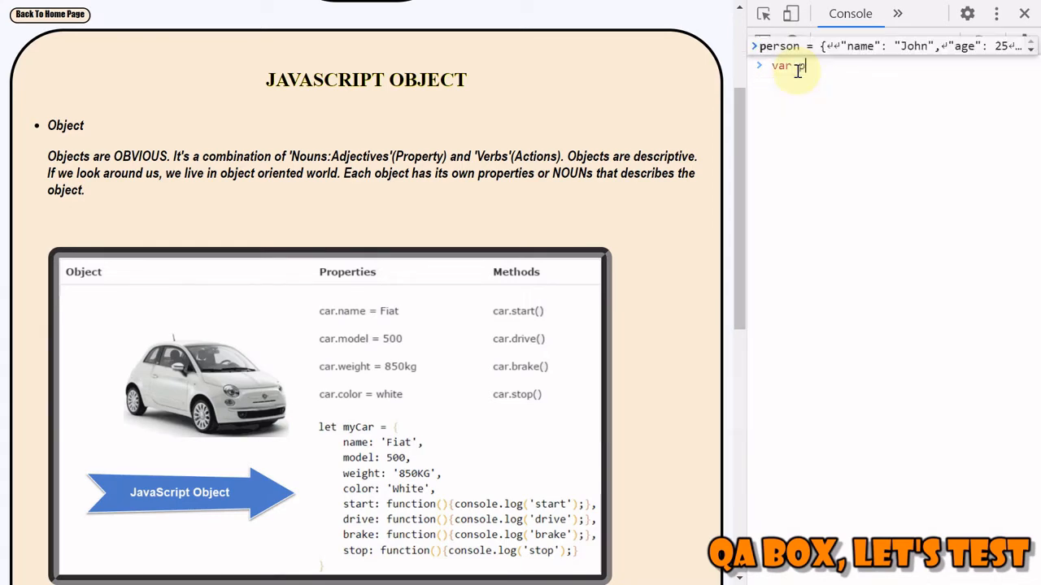
text(erso)
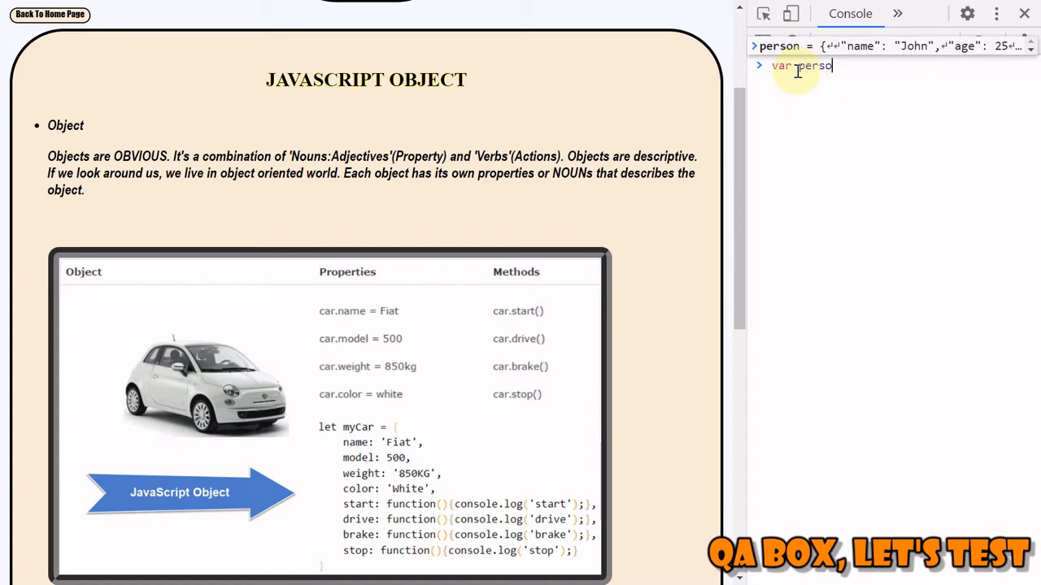
text(n = {)
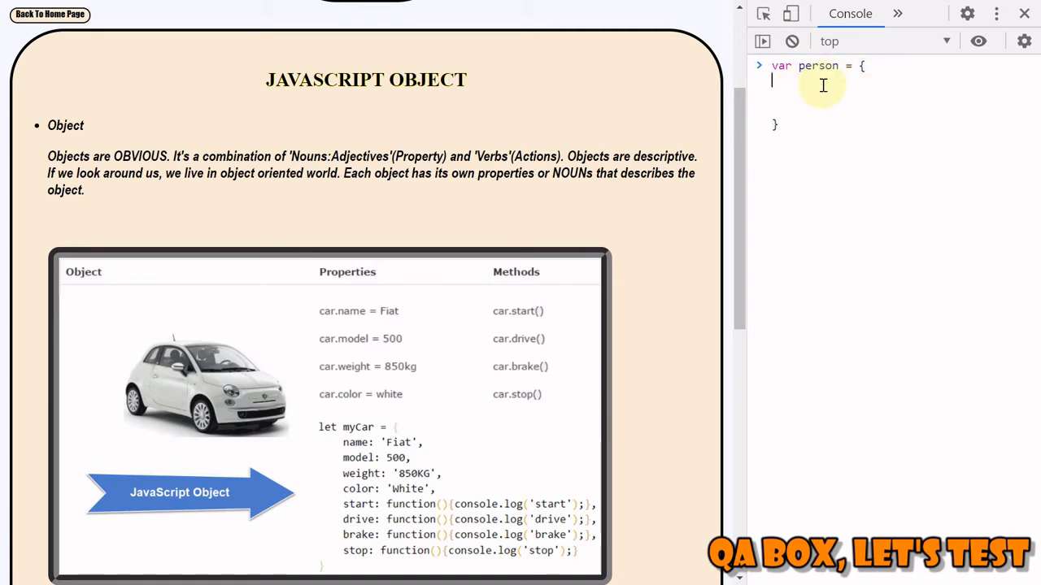
Step: Run the person declaration and evaluate person to inspect the empty object
key(Return)
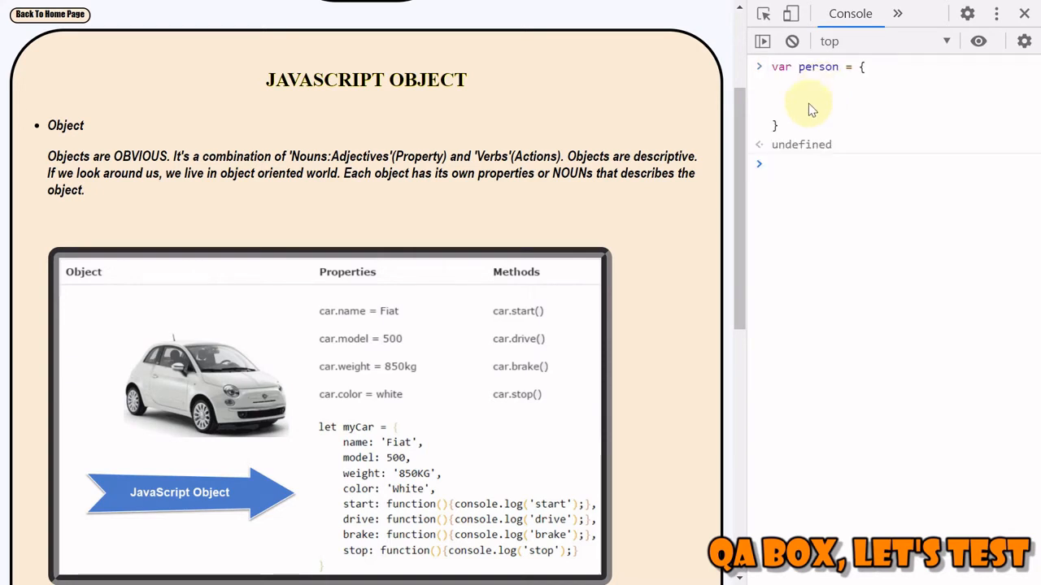
text(person)
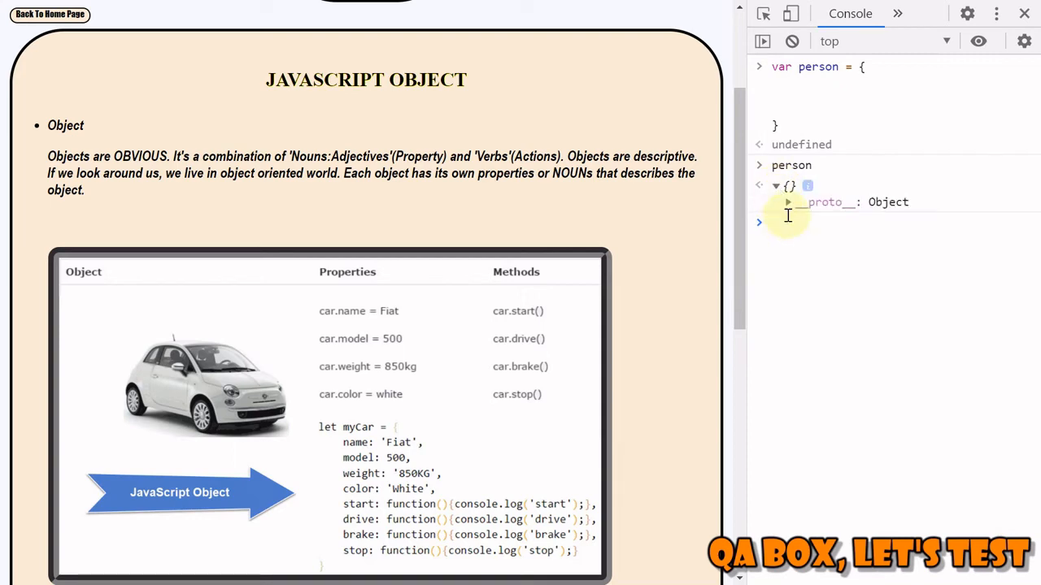
click(775, 185)
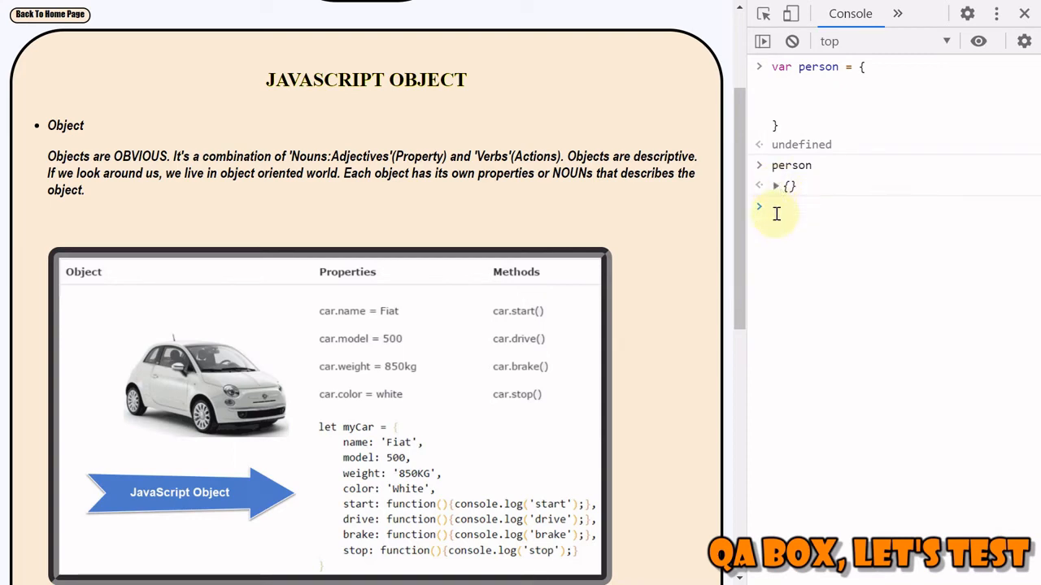
Step: Log typeof person, which reports object, and start a new var declaration
text(console)
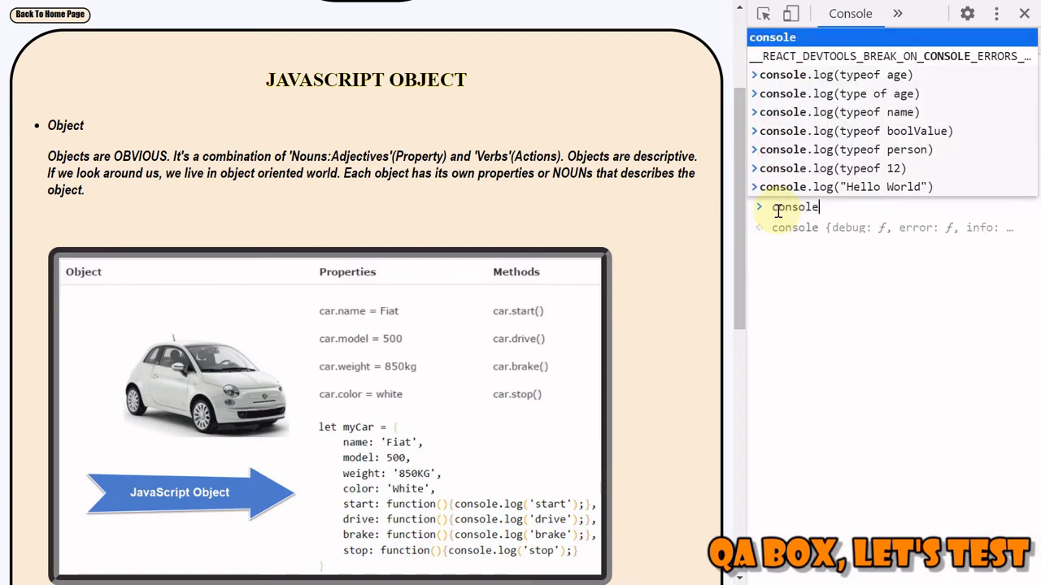
text(.log)
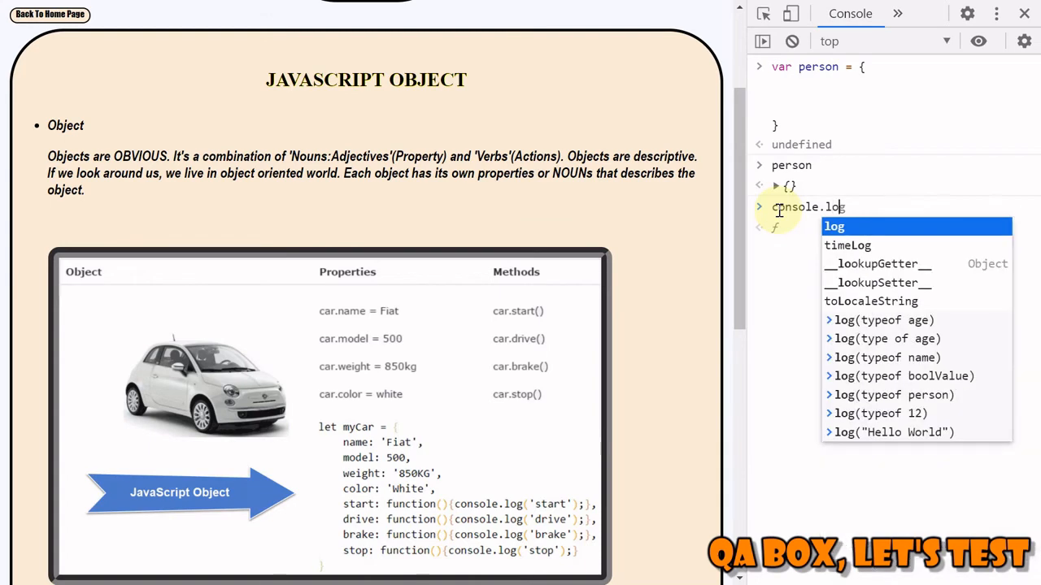
text((t)
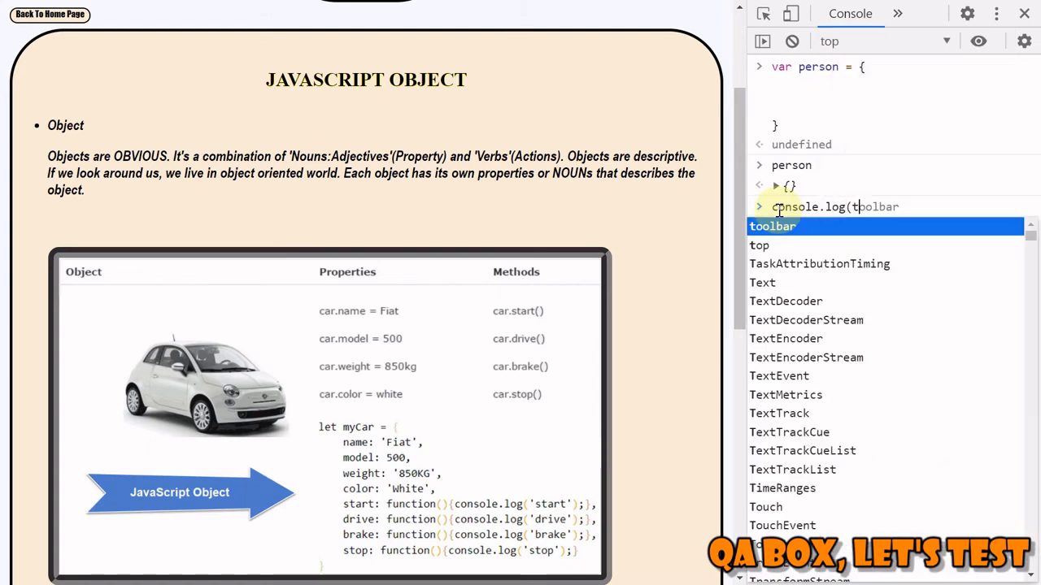
text(typeof p)
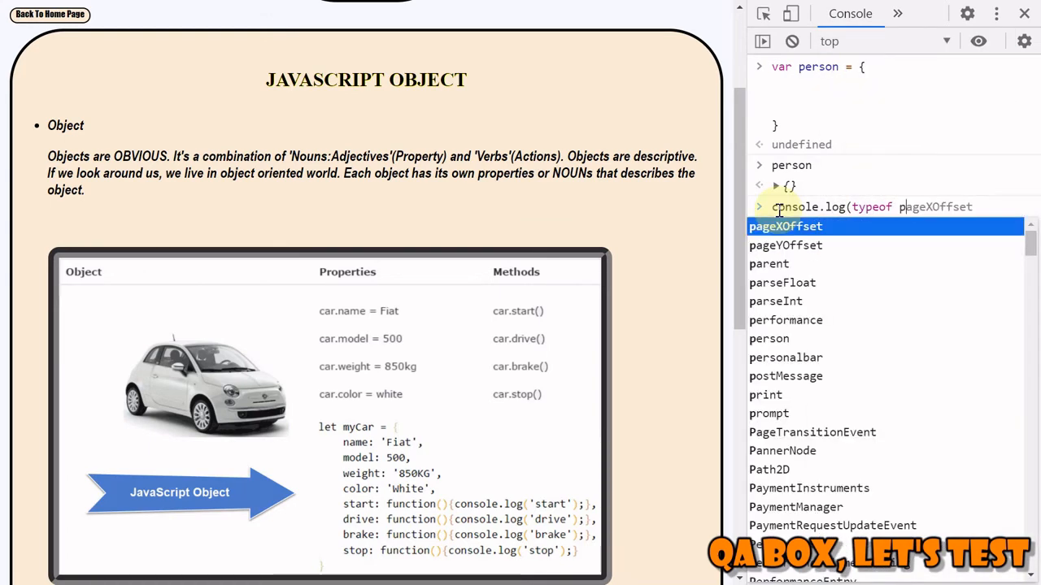
text(erson)
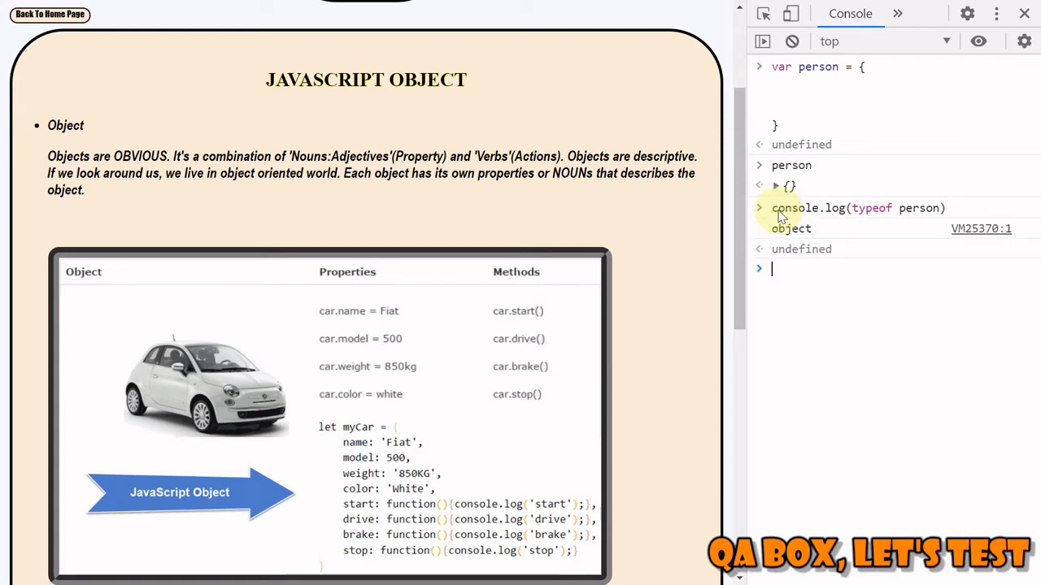
text({)
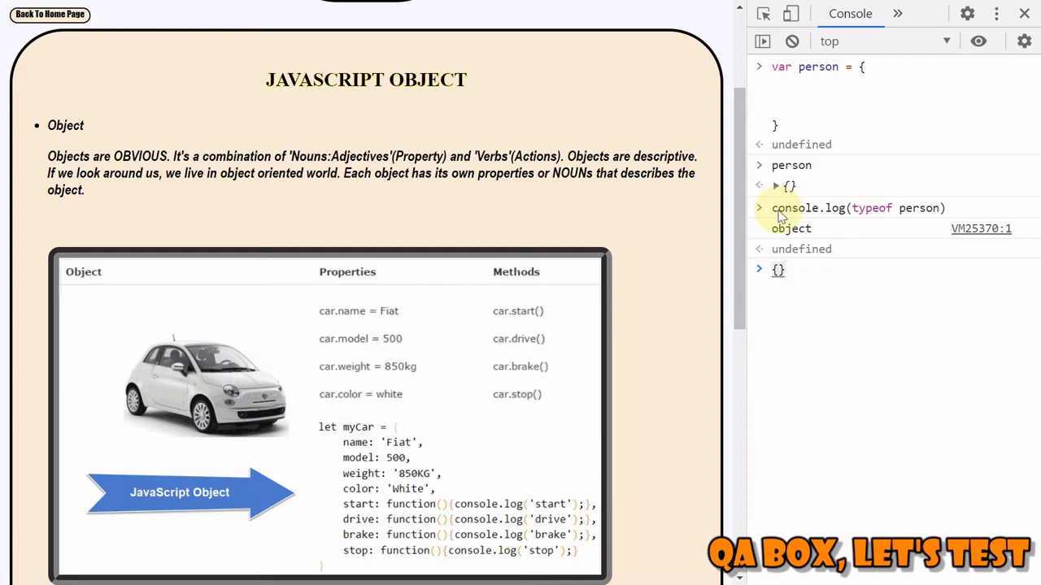
text(var)
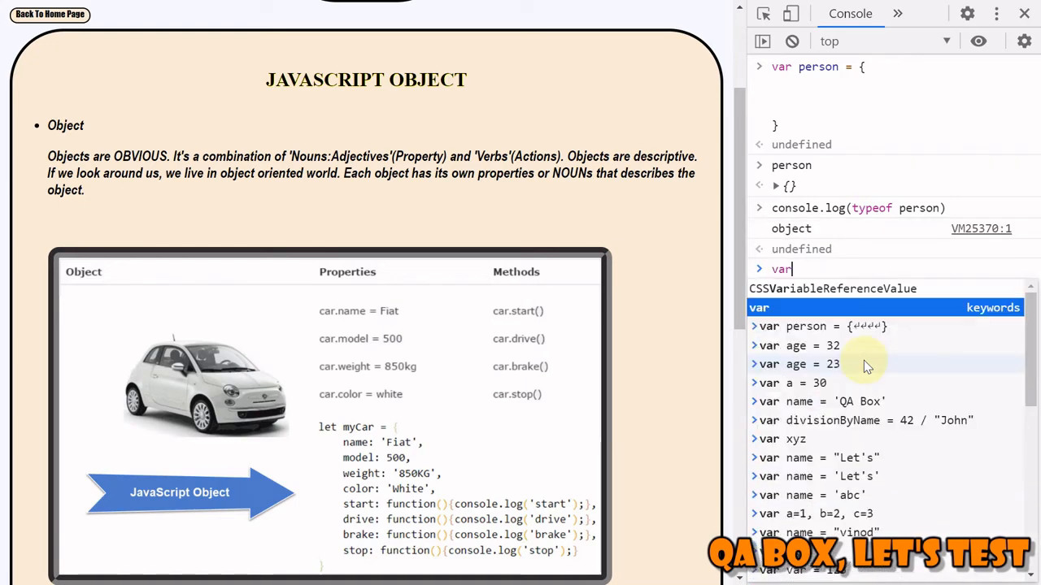
Step: Declare var car = {name:'fiat', weight:1200} and evaluate car to show both properties
text(ca)
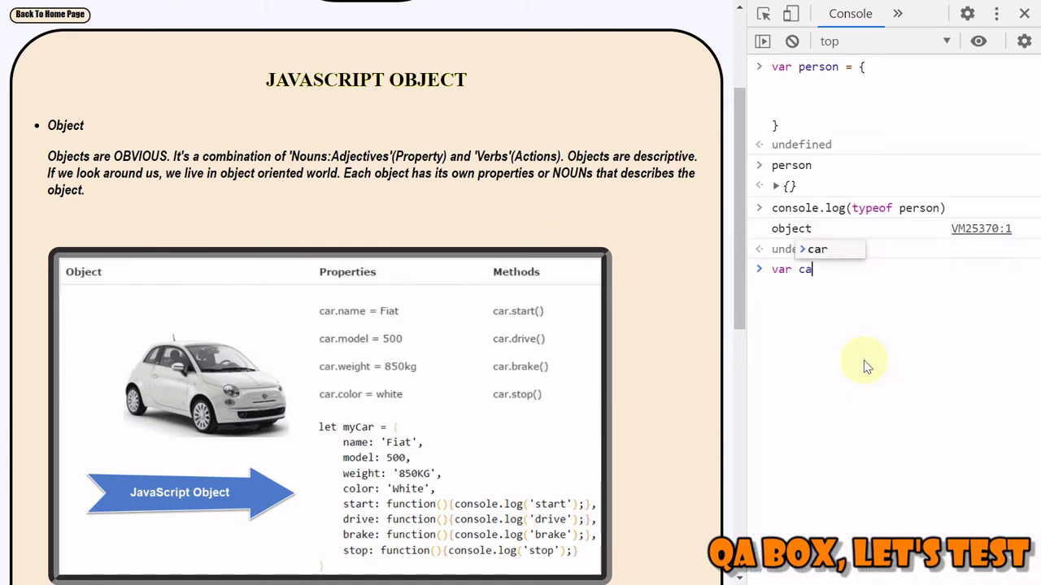
text(=)
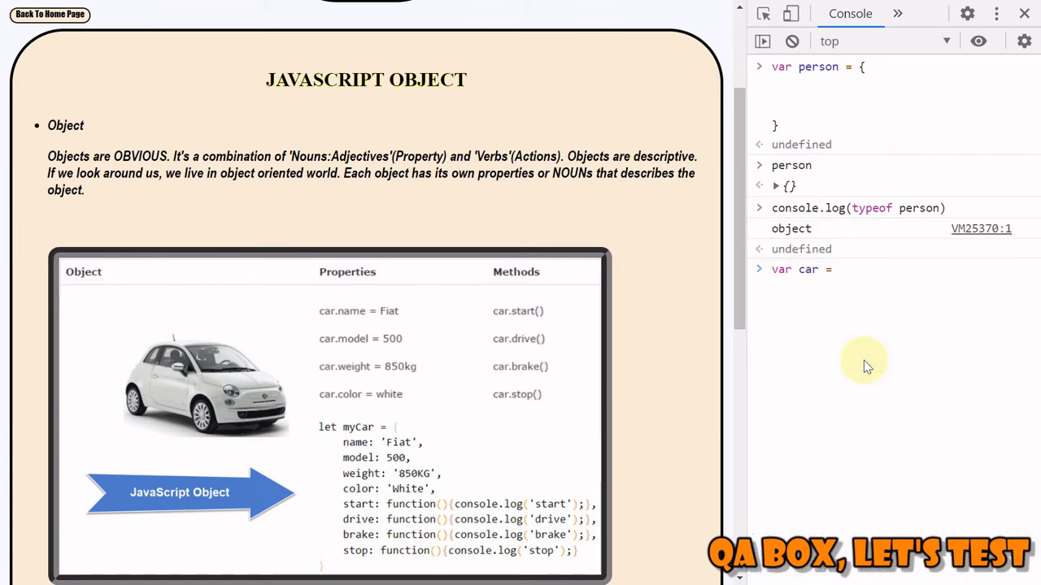
text({name:')
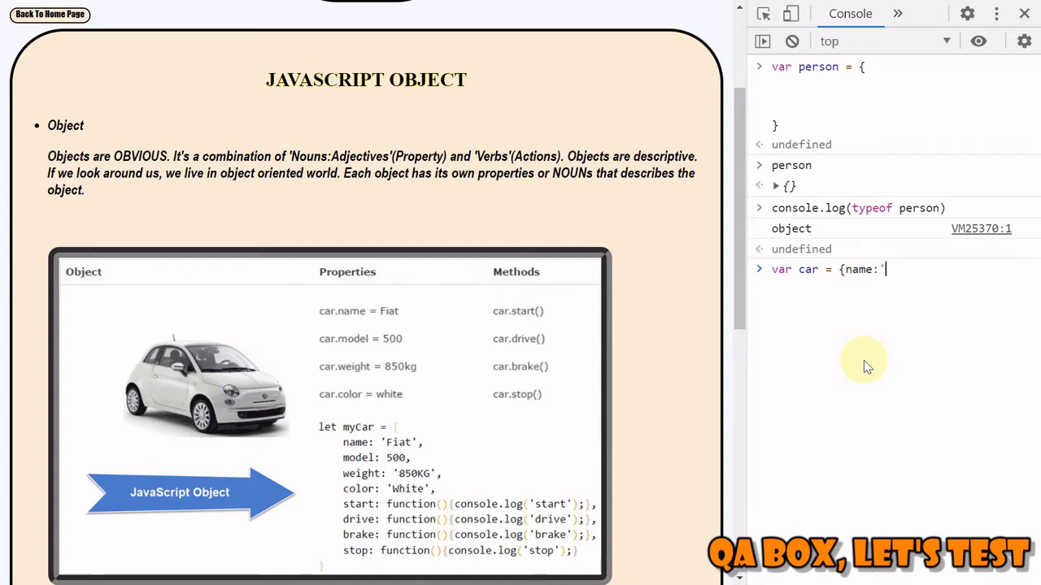
text(fia)
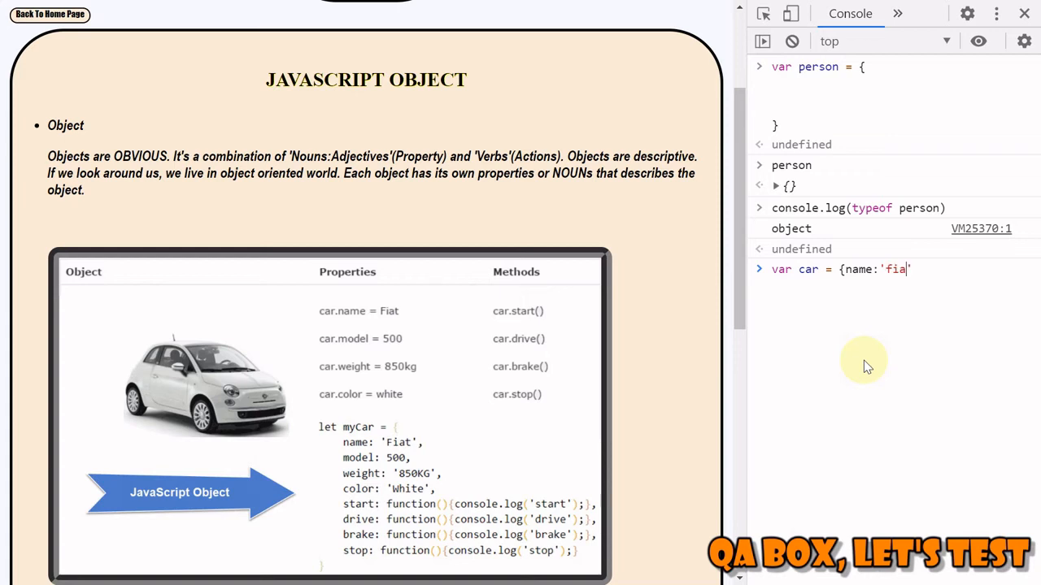
text(t')
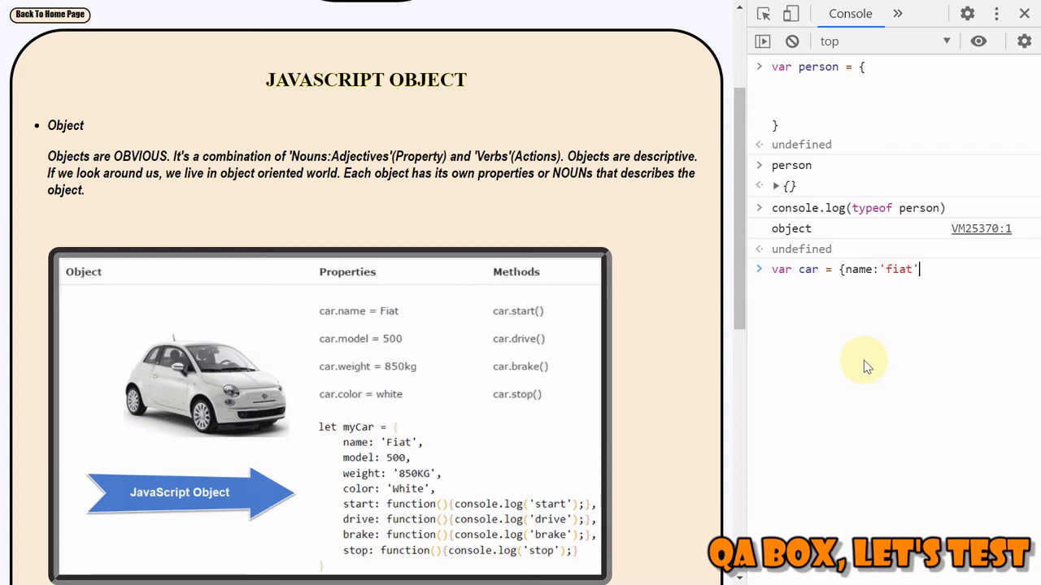
text(})
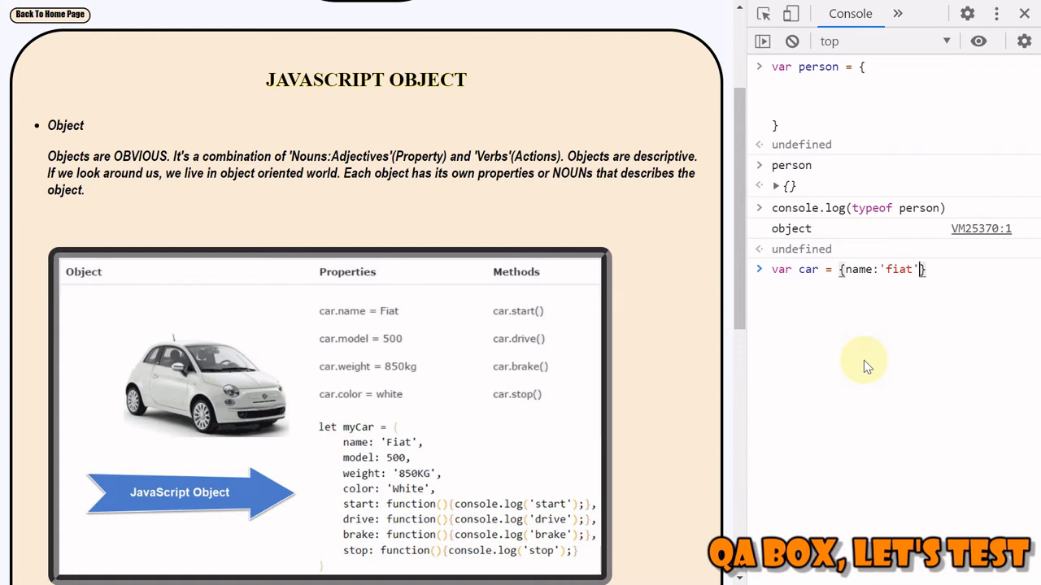
text(,)
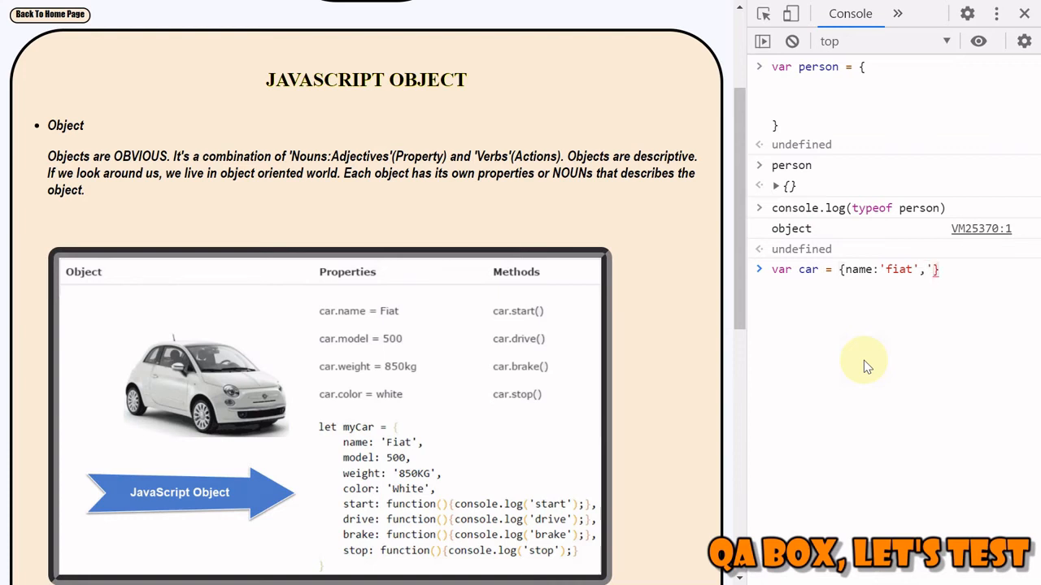
text(weight:)
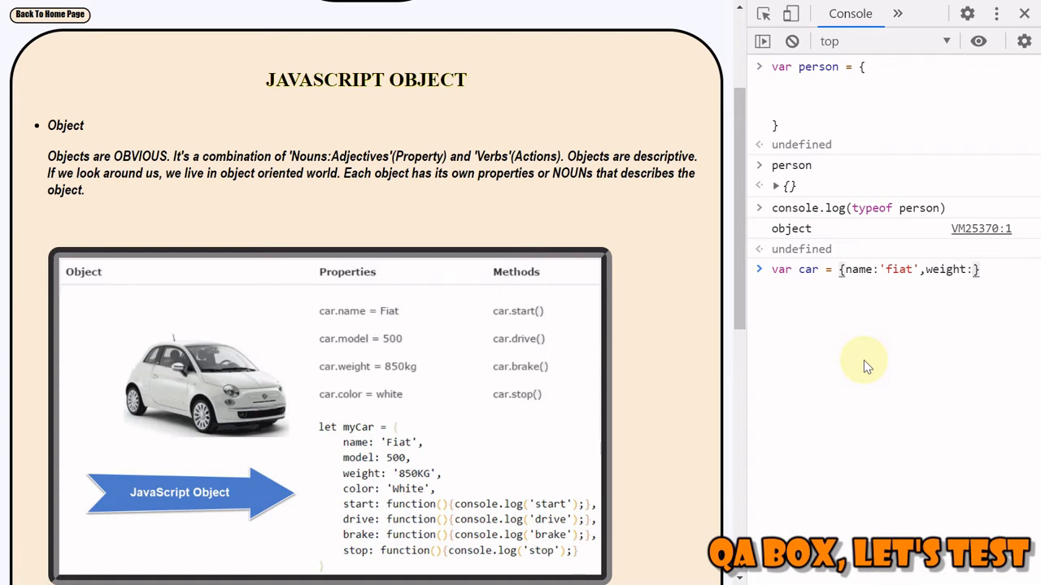
text(12)
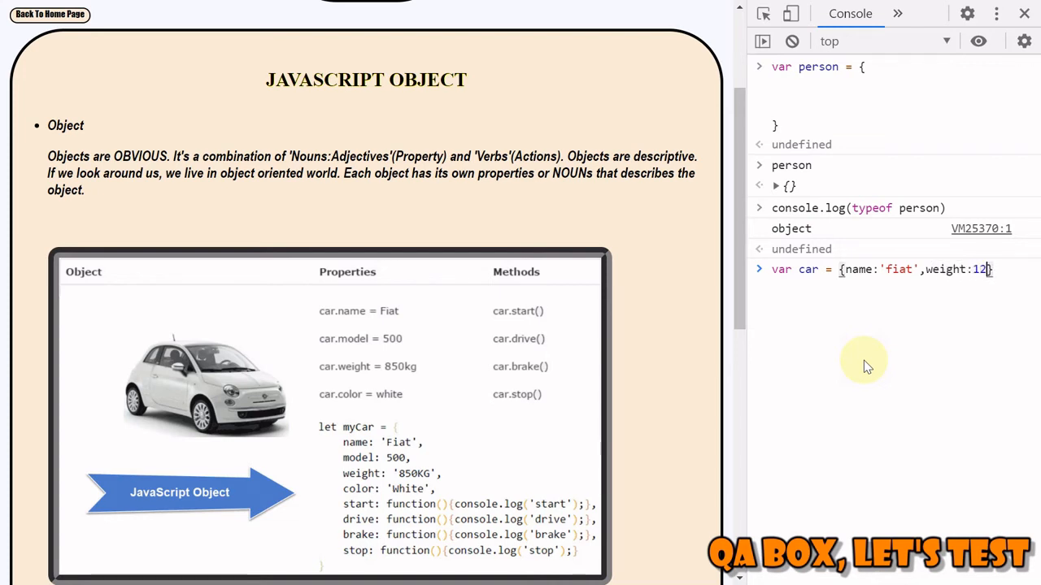
text(0)
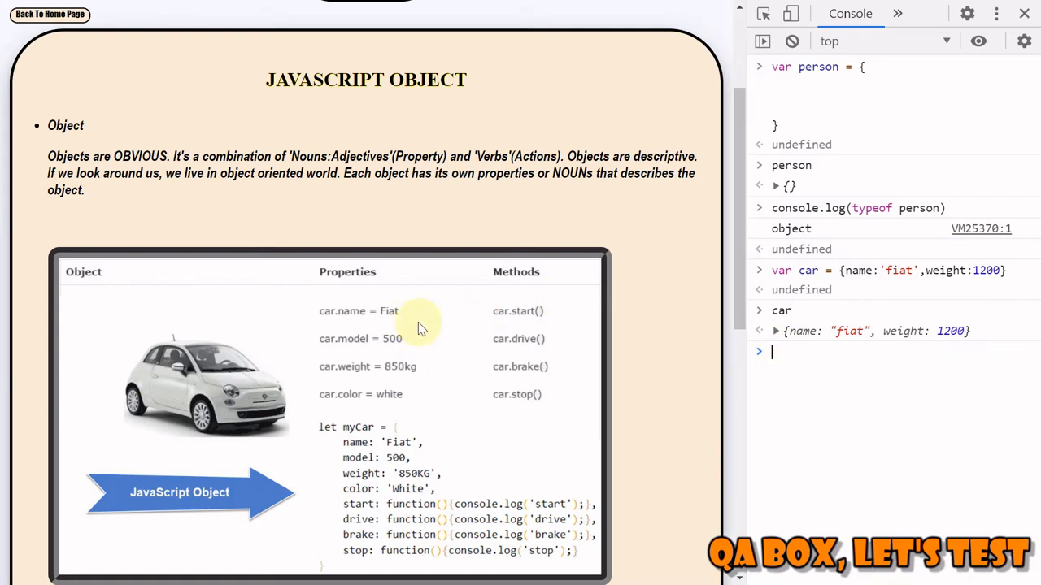
mouse_move(296, 224)
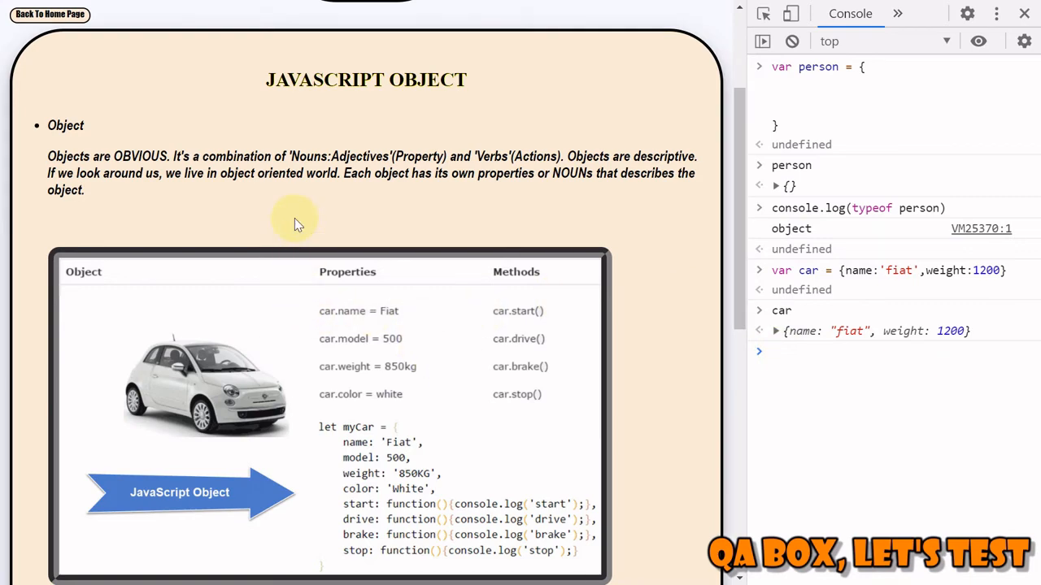
Step: Evaluate car.name in the console, which returns 'fiat'
scroll(down, 3)
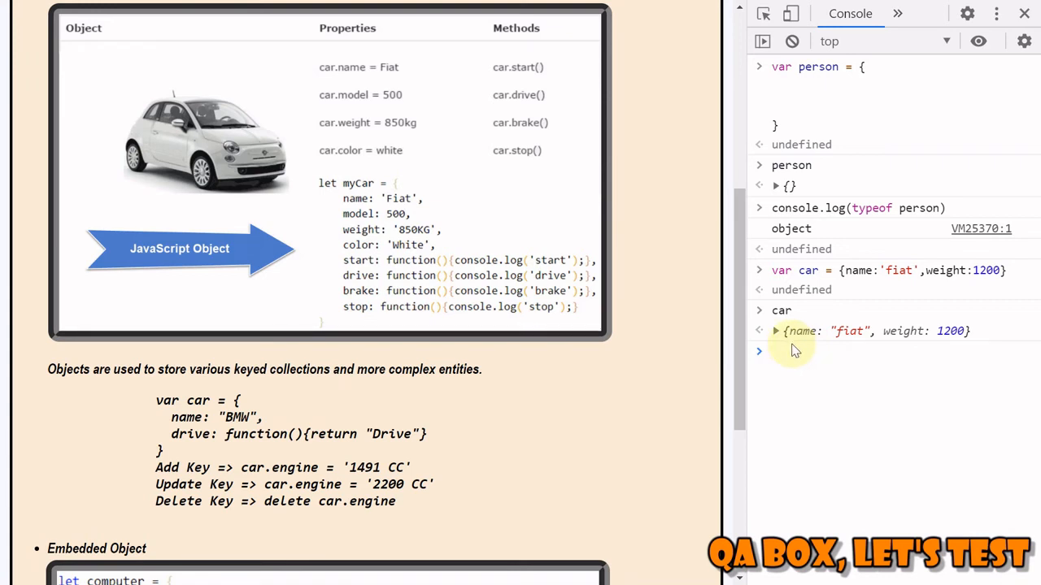
click(780, 351)
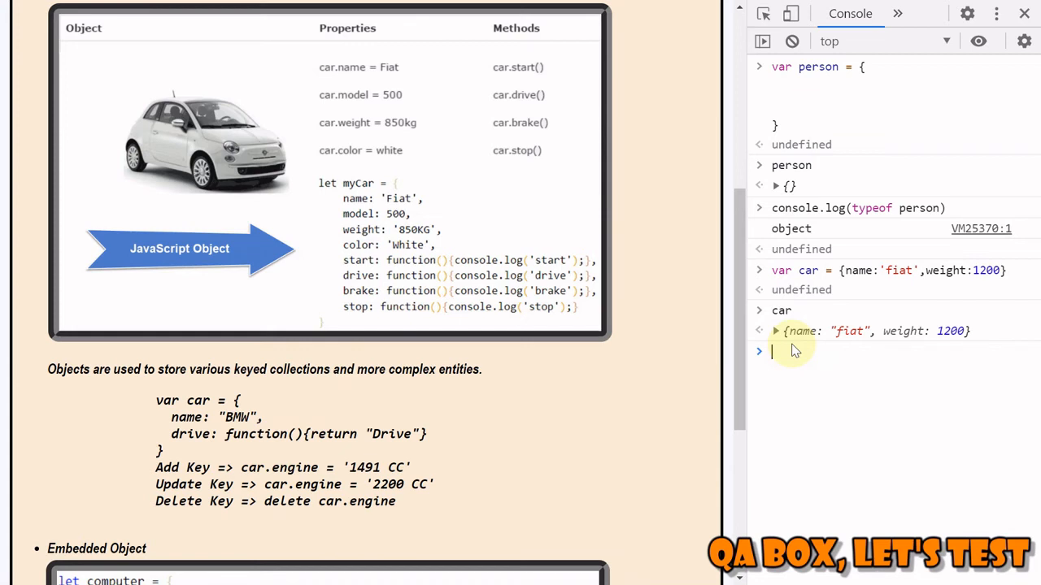
text(name)
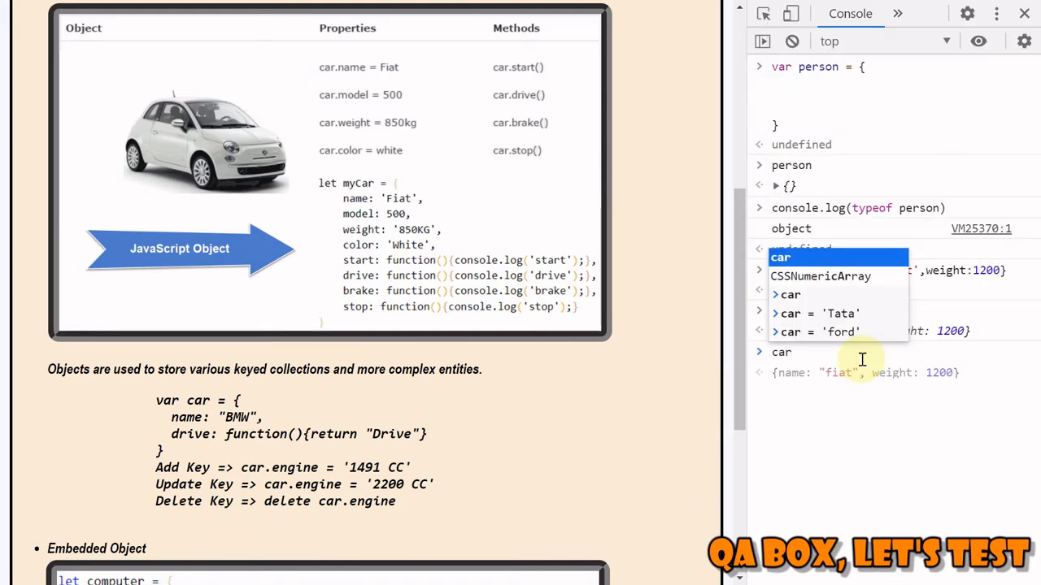
text(.name)
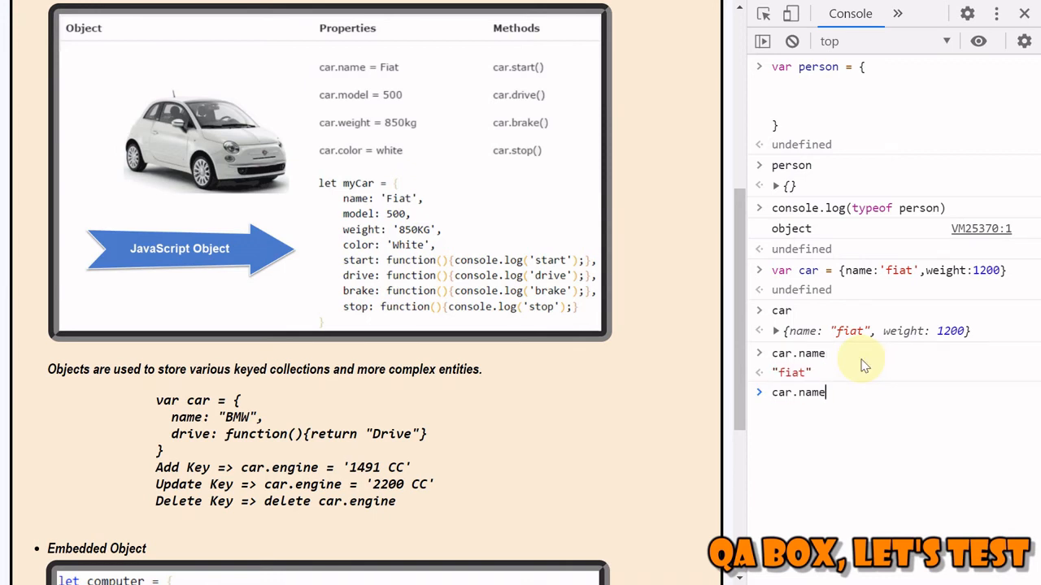
key(Return)
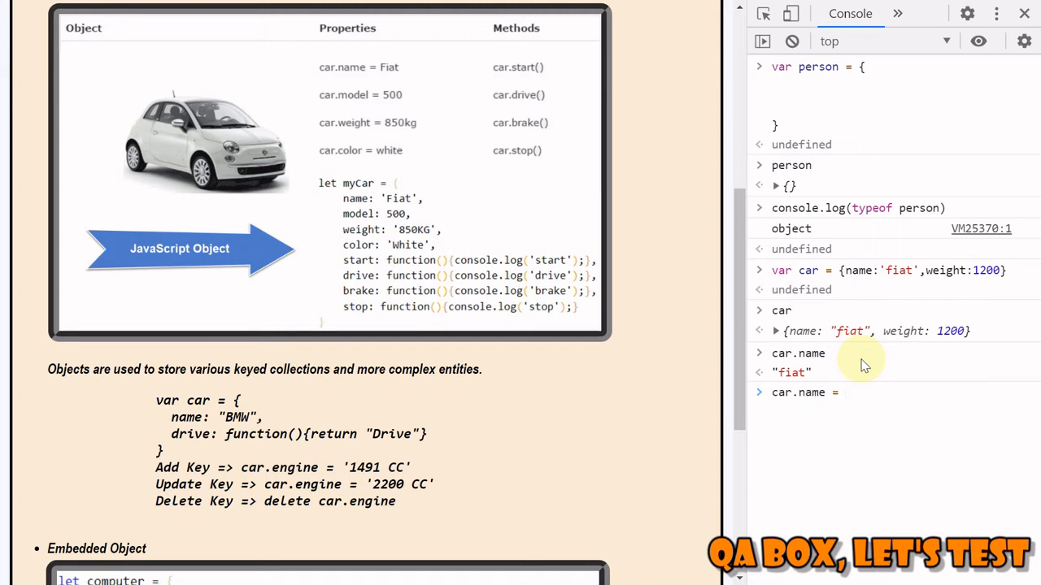
Step: Begin reassigning car.name with an opening quote, dismissing the suggestion list
click(846, 392)
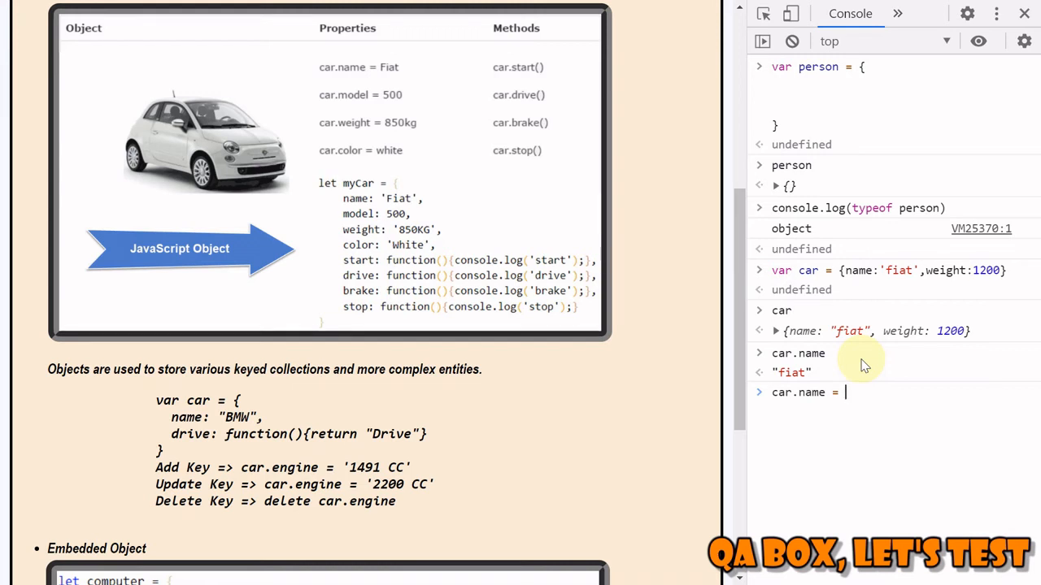
text(')
text(ca)
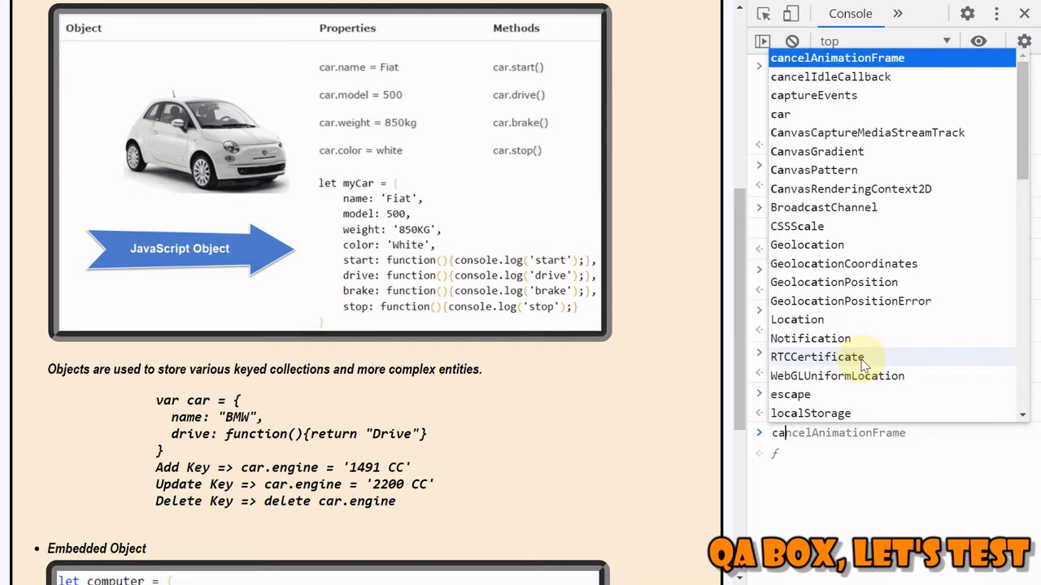
key(Enter)
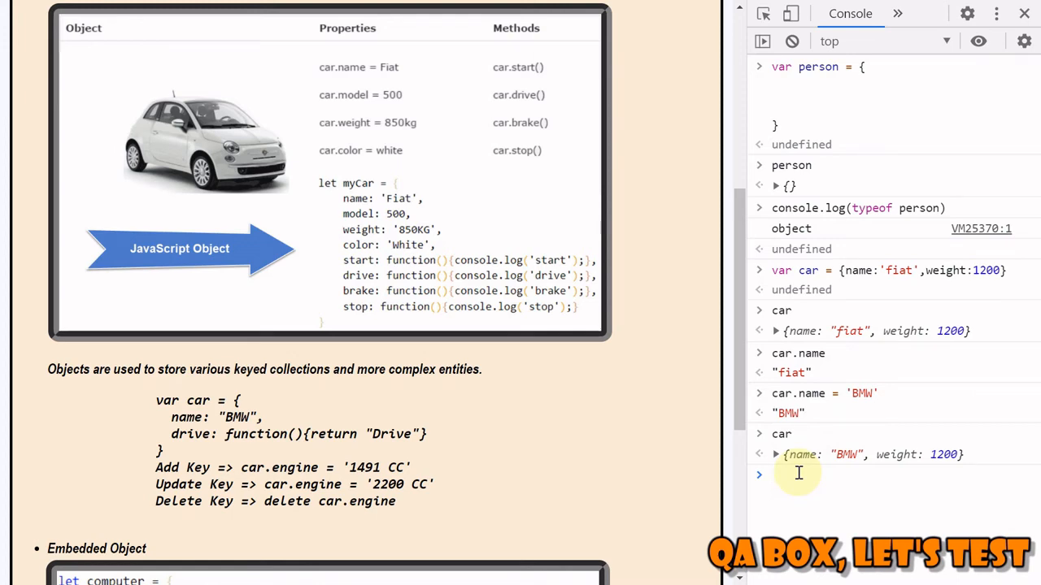
Step: Set car.name to 'BMW', add car.topSpeed = 320, and display the updated car
text(car)
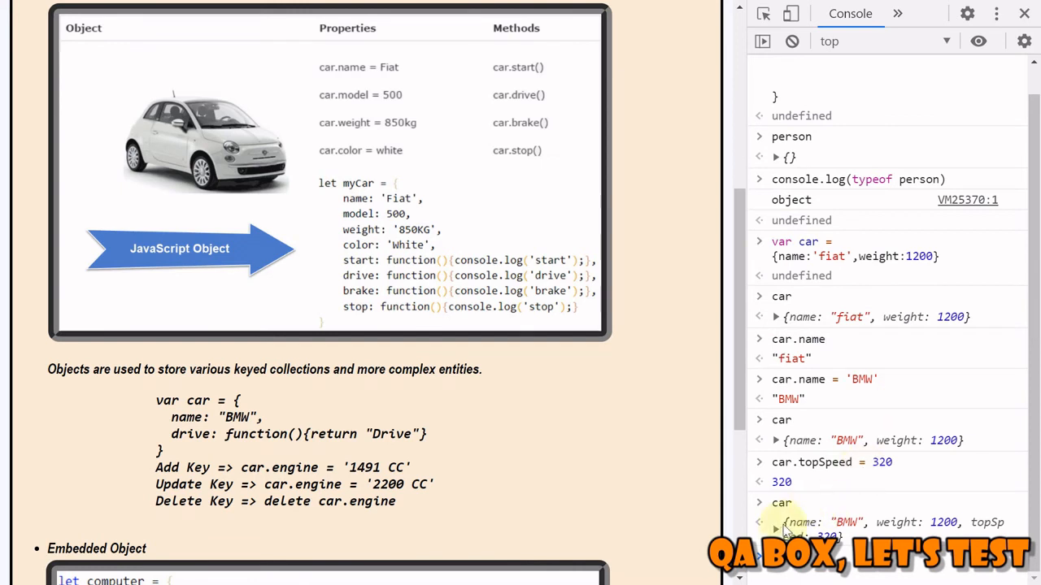
mouse_move(984, 524)
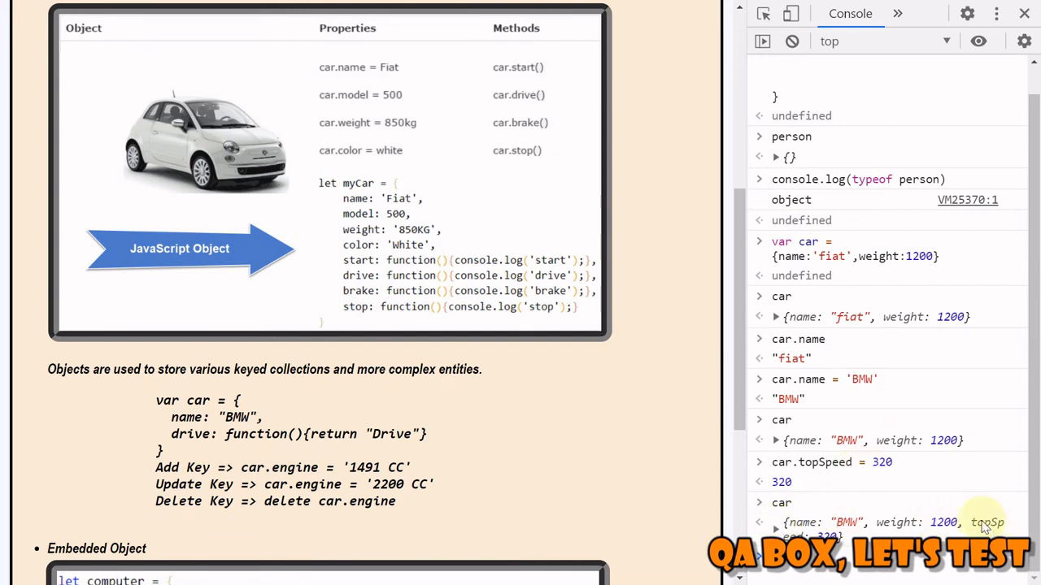
click(790, 41)
text(car)
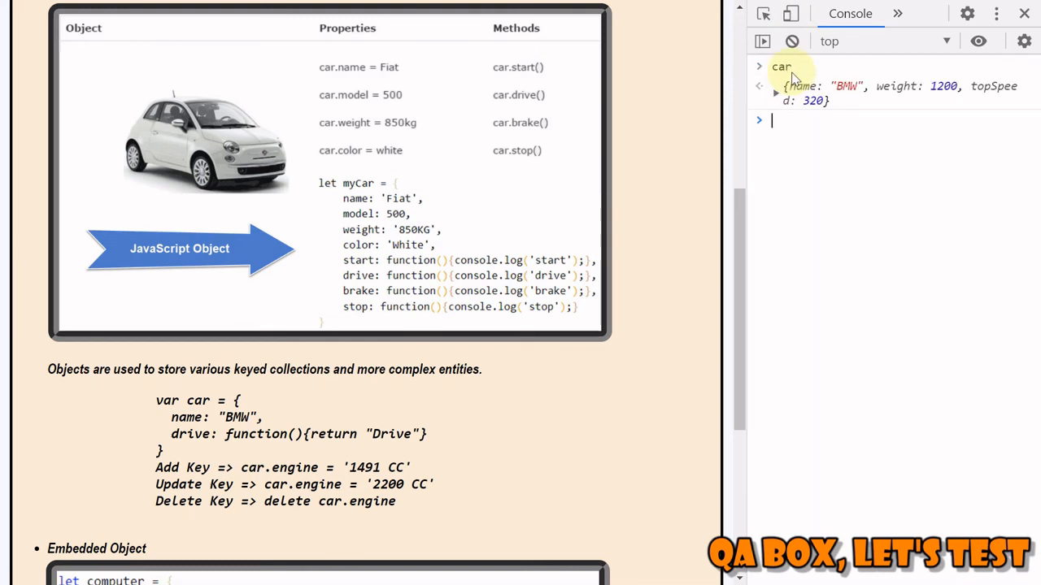
Step: Run delete car.topSpeed and evaluate car, leaving name BMW and weight 1200
text(delete)
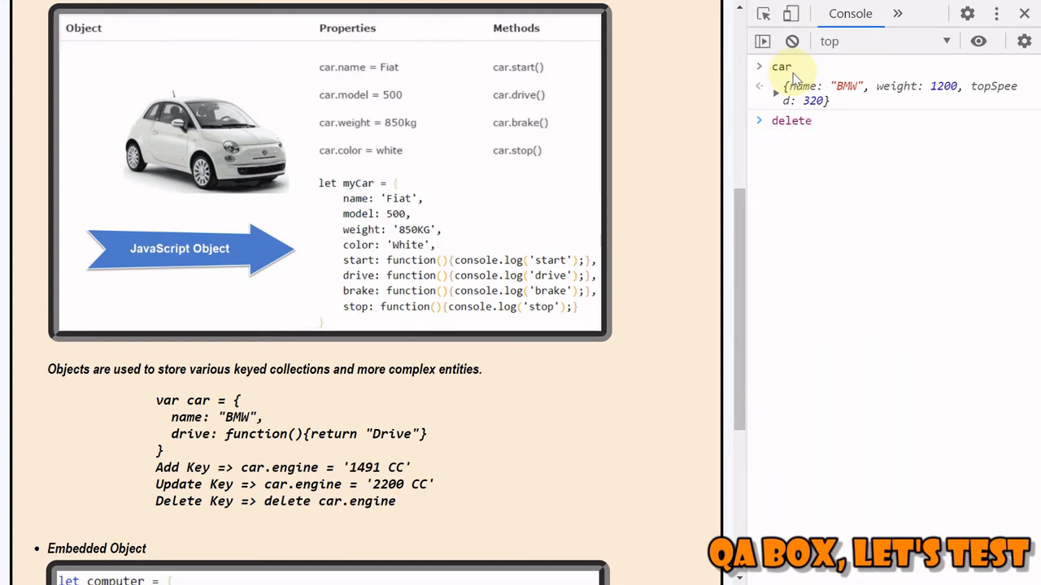
text(car.topSpeed)
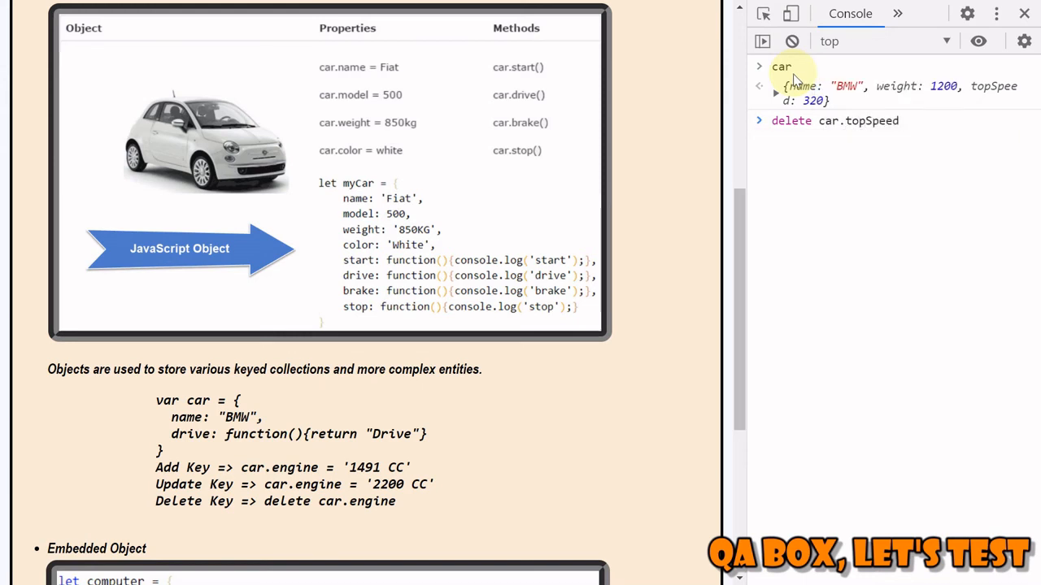
key(Return)
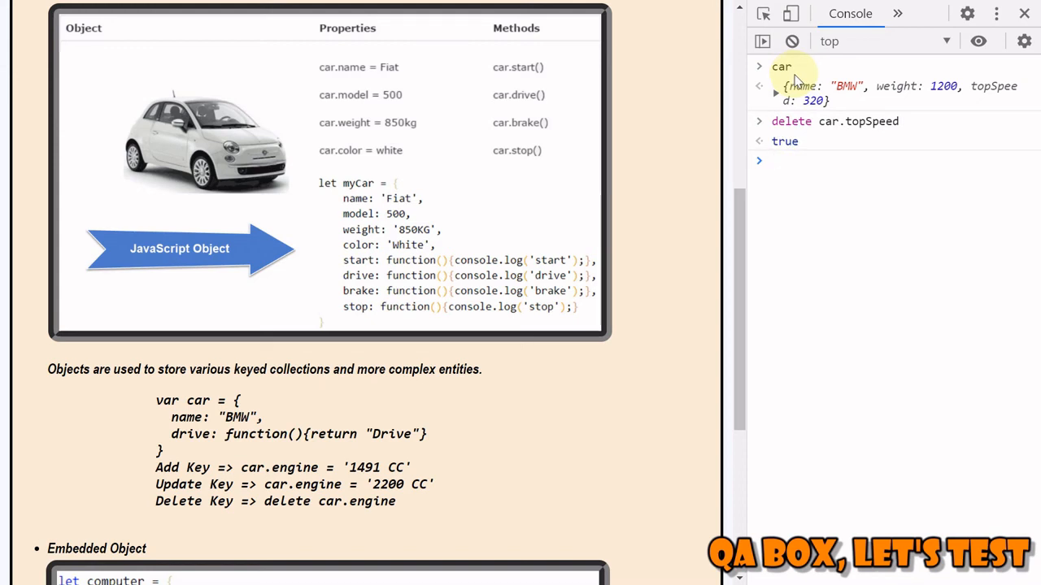
text(delete car.topSpeed)
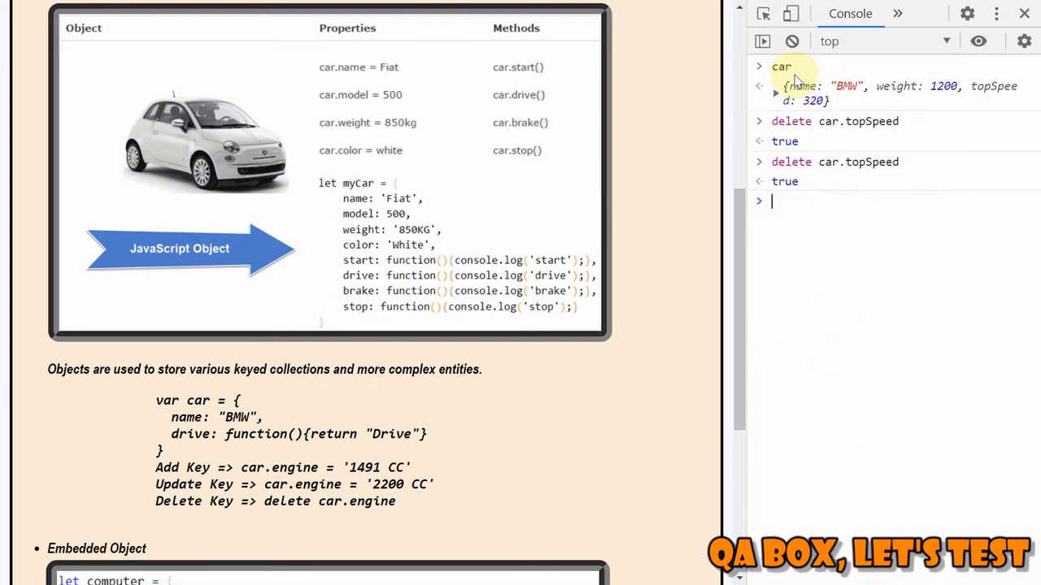
text(car)
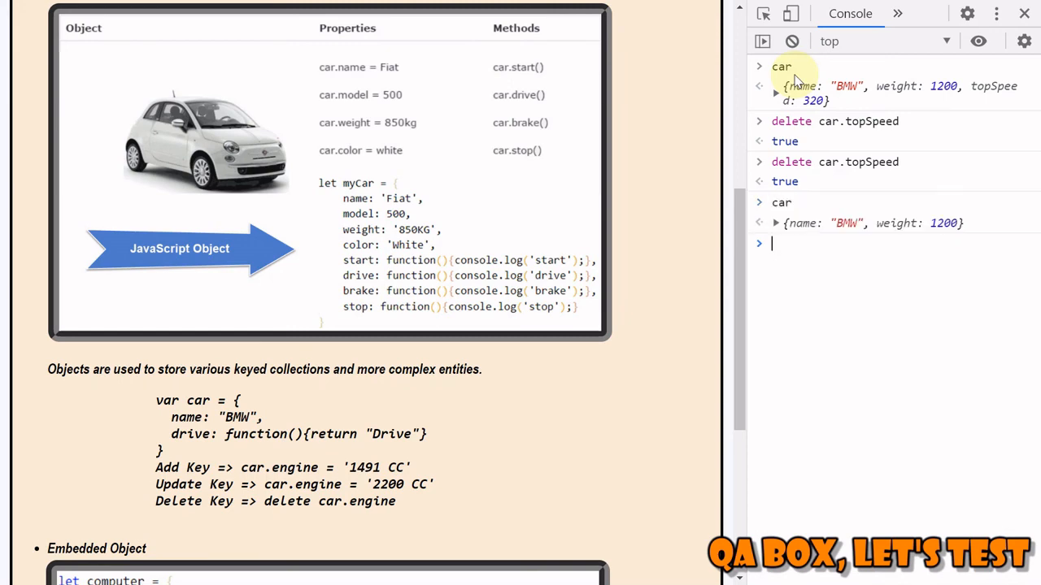
Step: Evaluate car.sadsdsdf to show a nonexistent property returns undefined
text(car.sad)
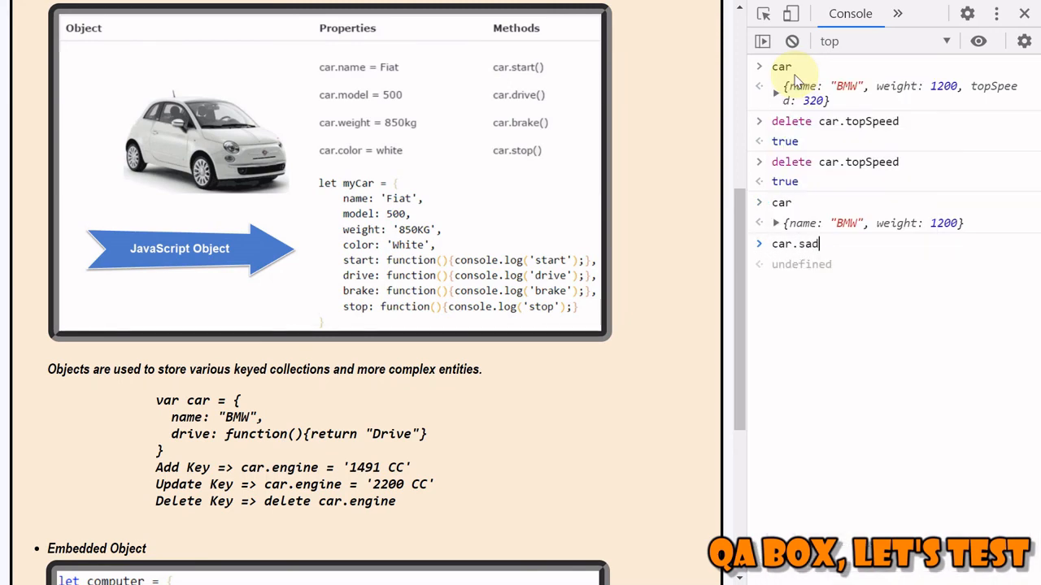
text(sdsdf)
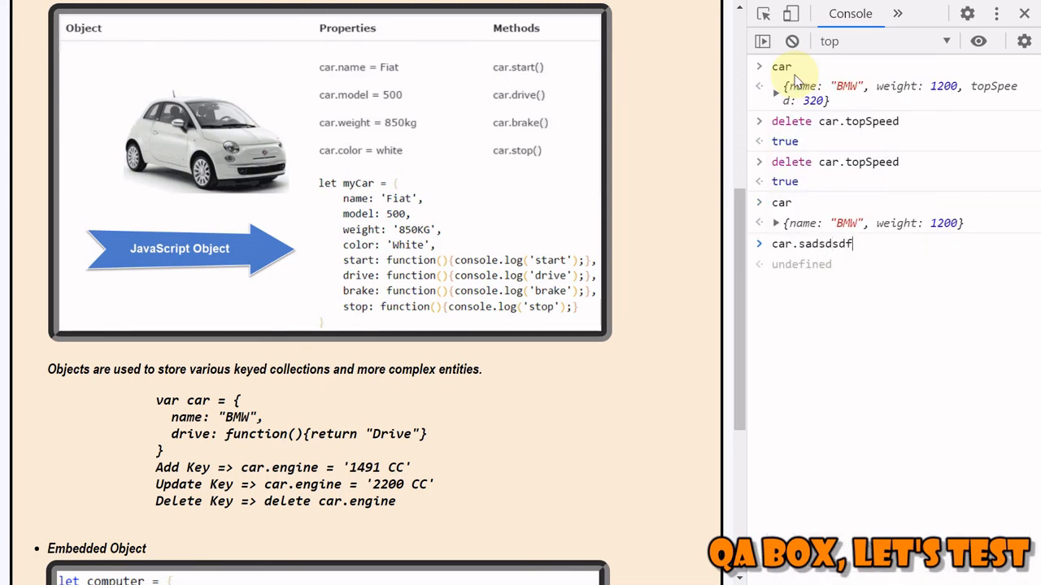
key(Return)
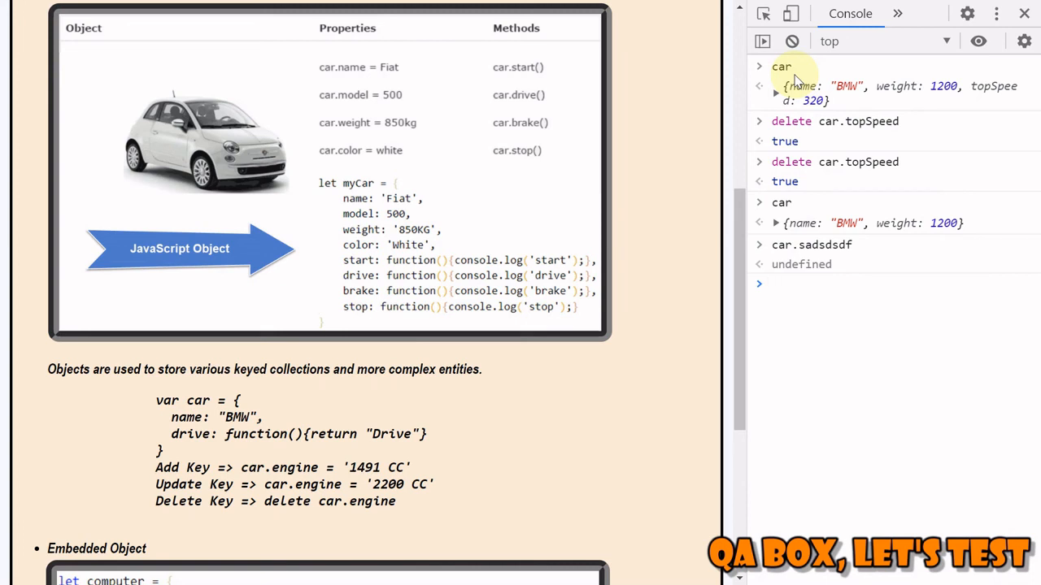
click(772, 283)
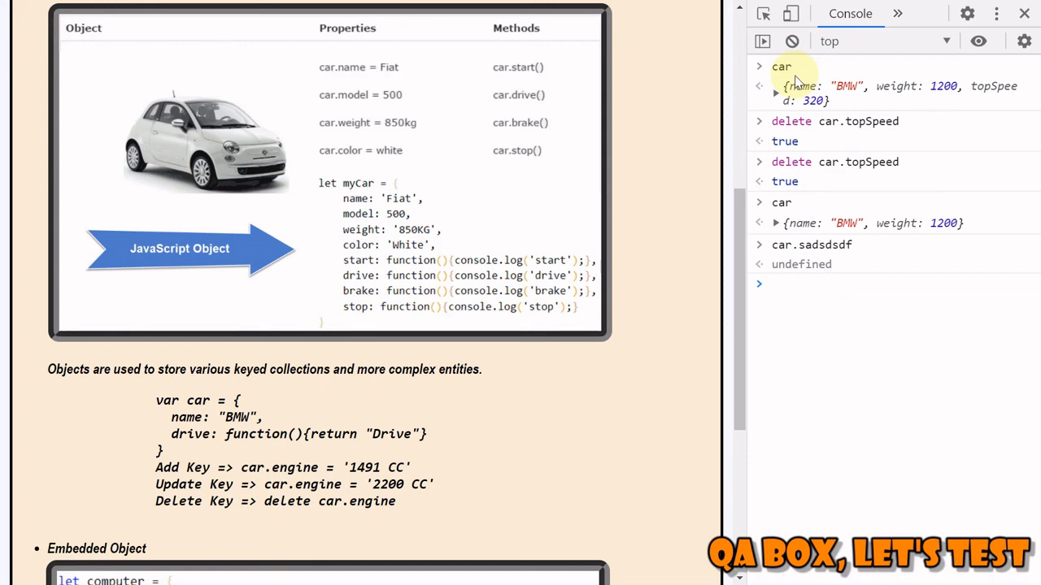
Step: Clear the console and scroll the lesson back up to the JAVASCRIPT OBJECT heading
click(772, 283)
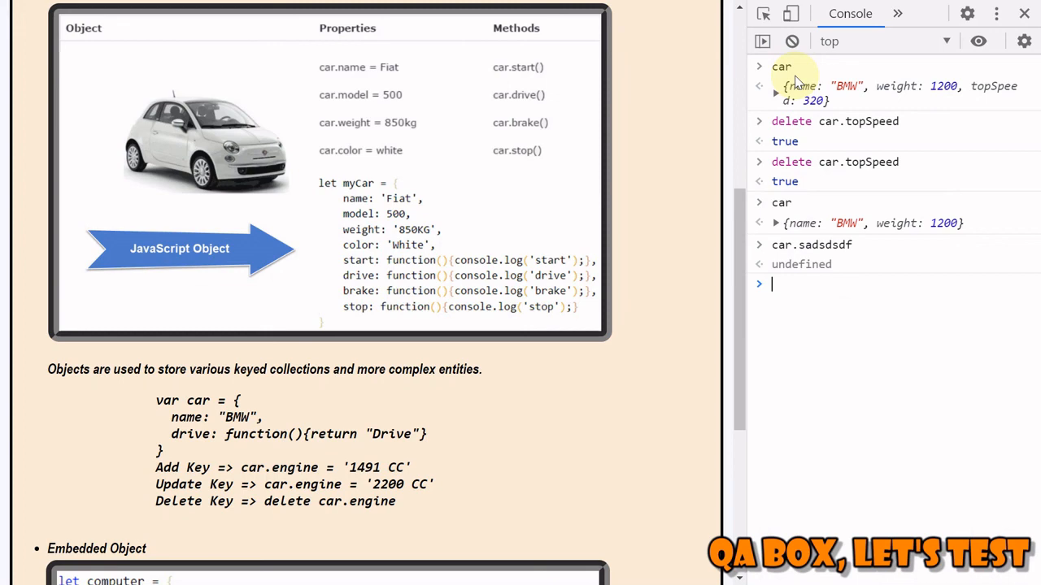
scroll(down, 3)
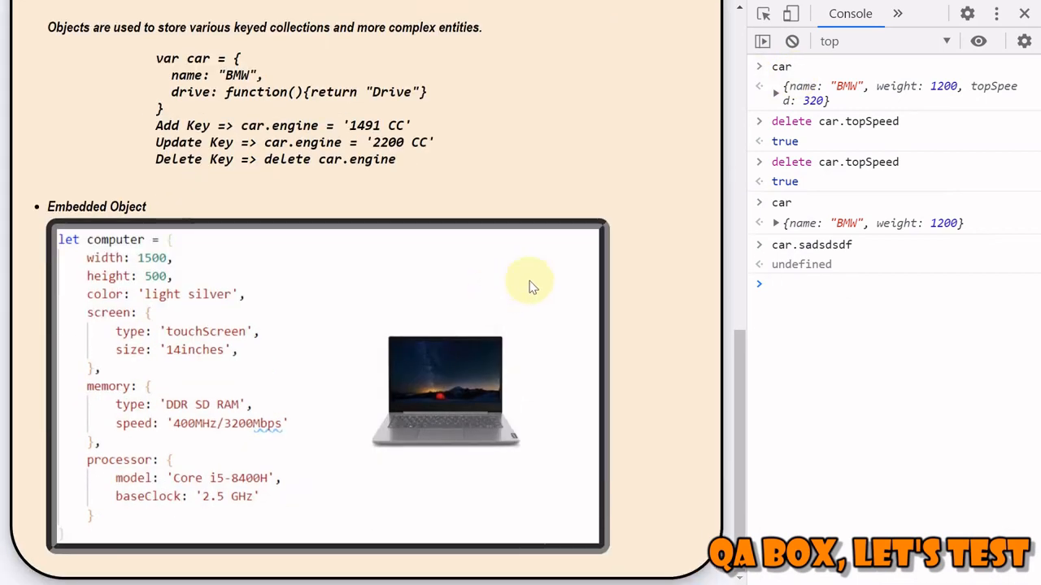
scroll(up, 3)
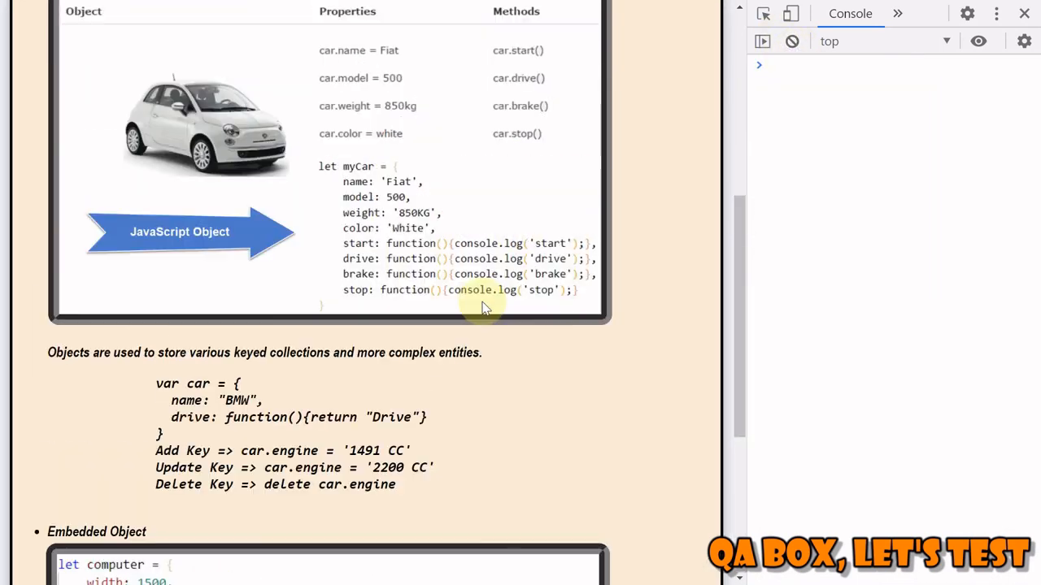
scroll(up, 3)
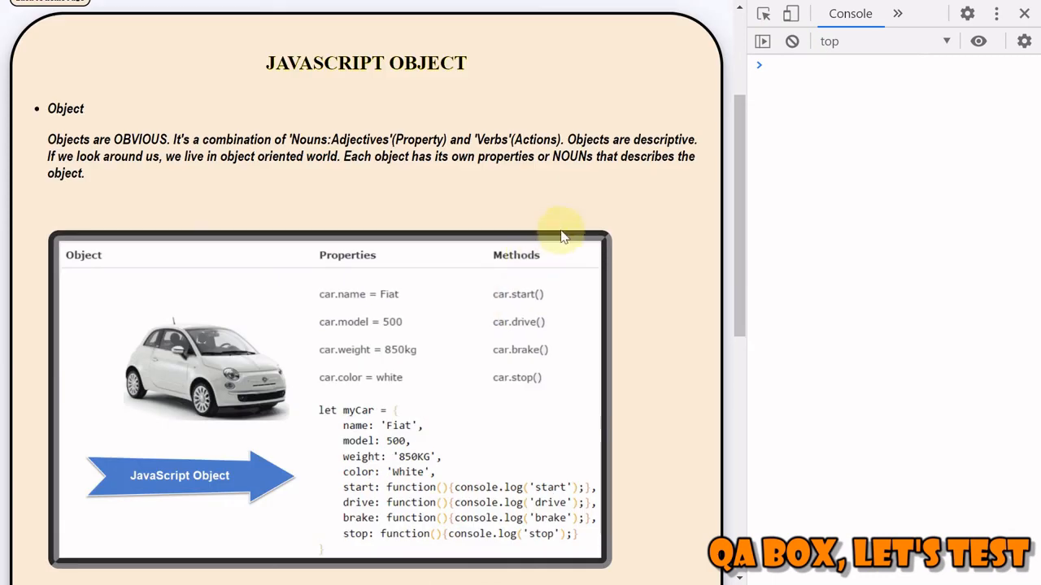
mouse_move(663, 220)
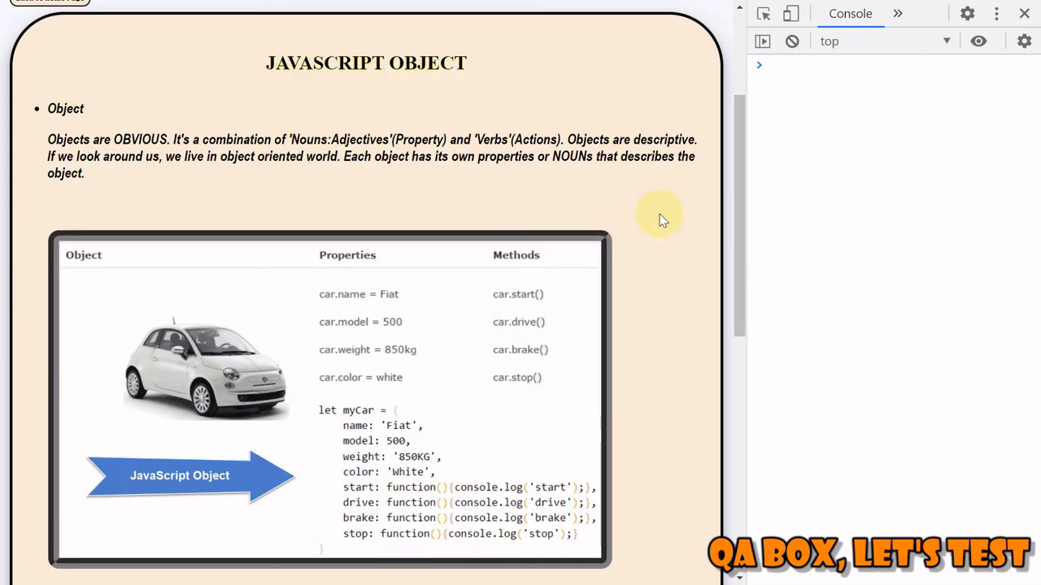
scroll(down, 3)
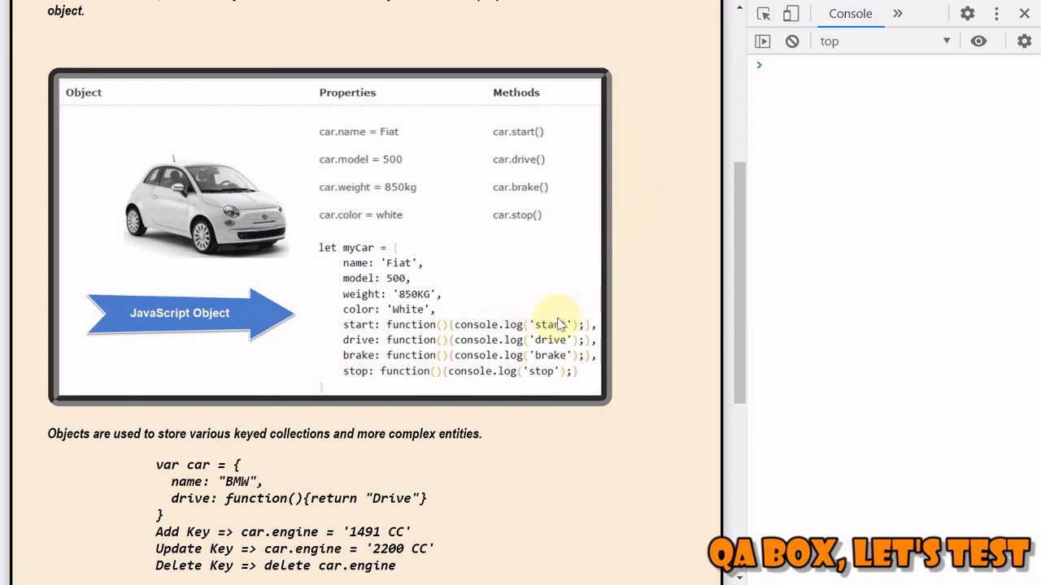
scroll(down, 3)
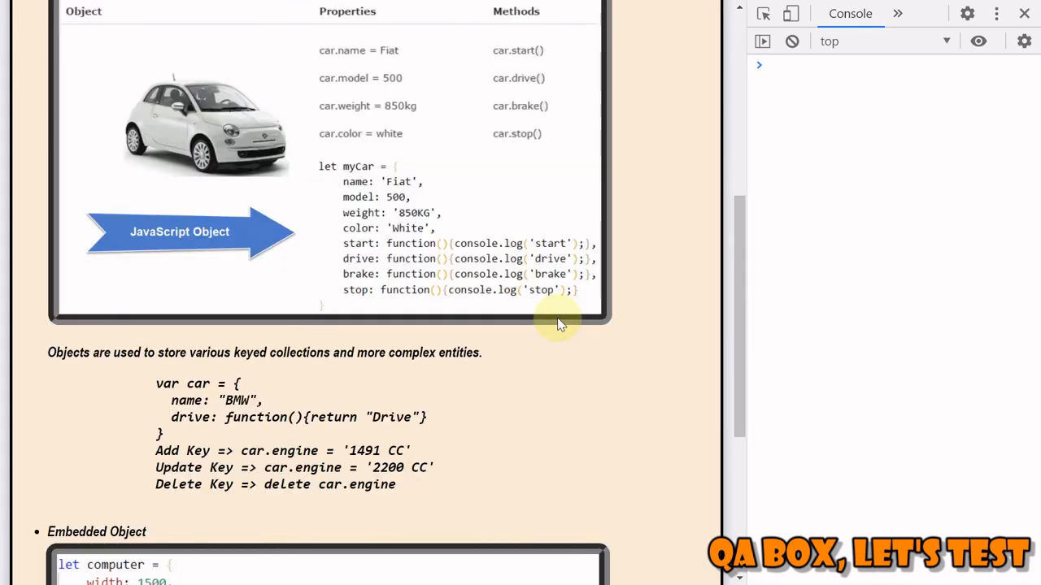
scroll(up, 3)
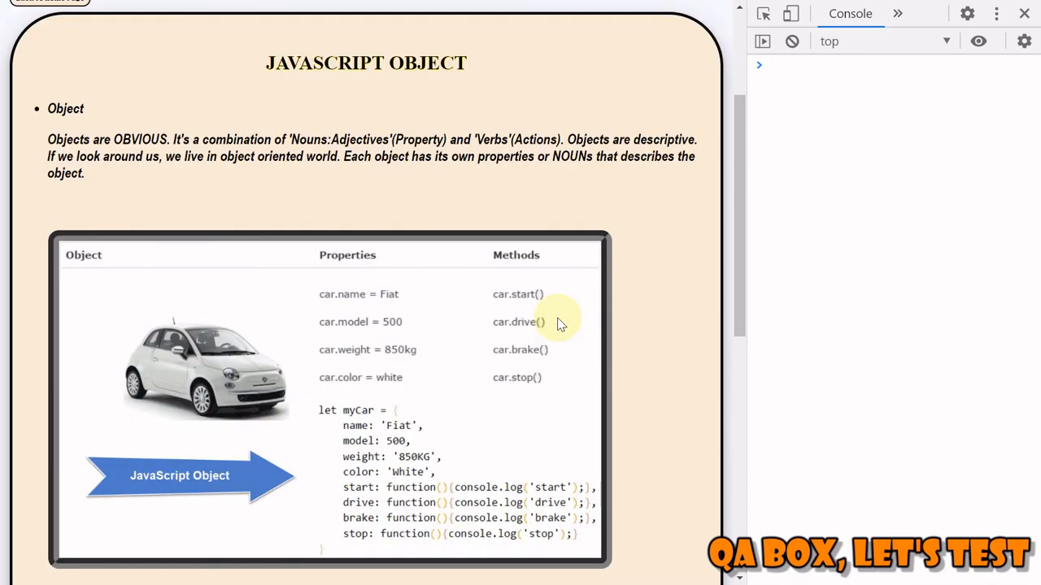
scroll(up, 3)
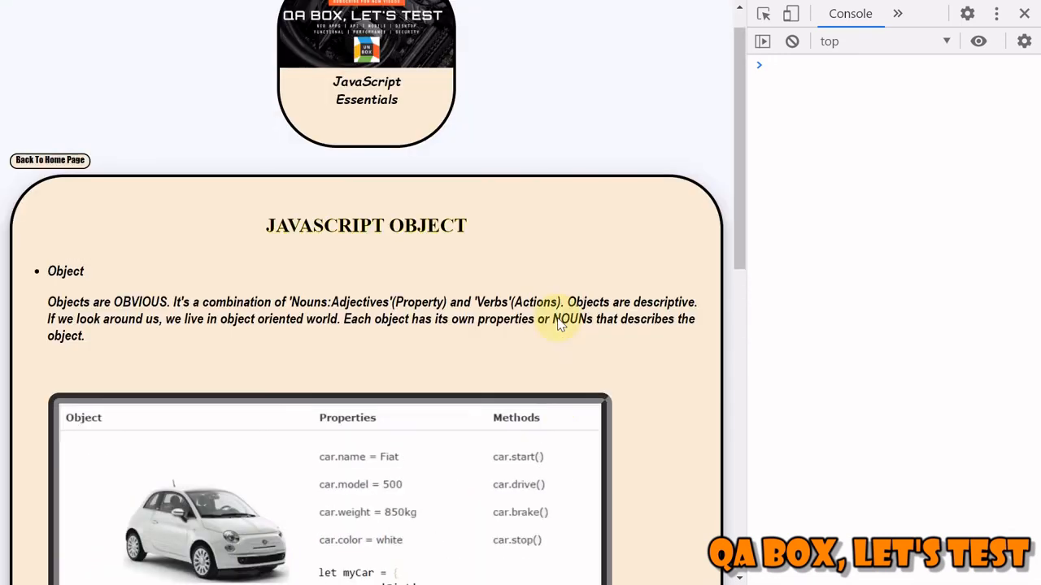
scroll(up, 3)
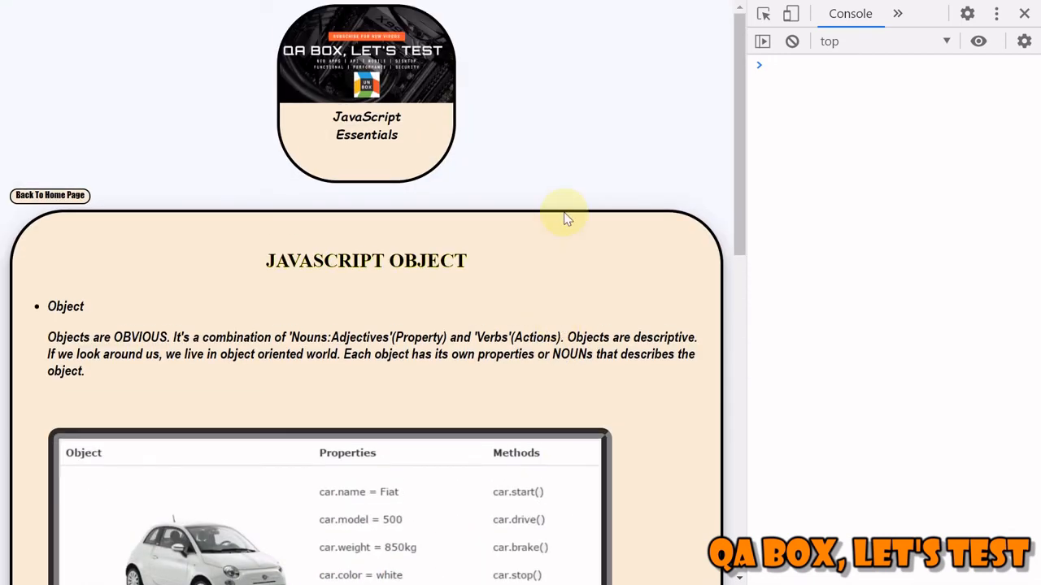